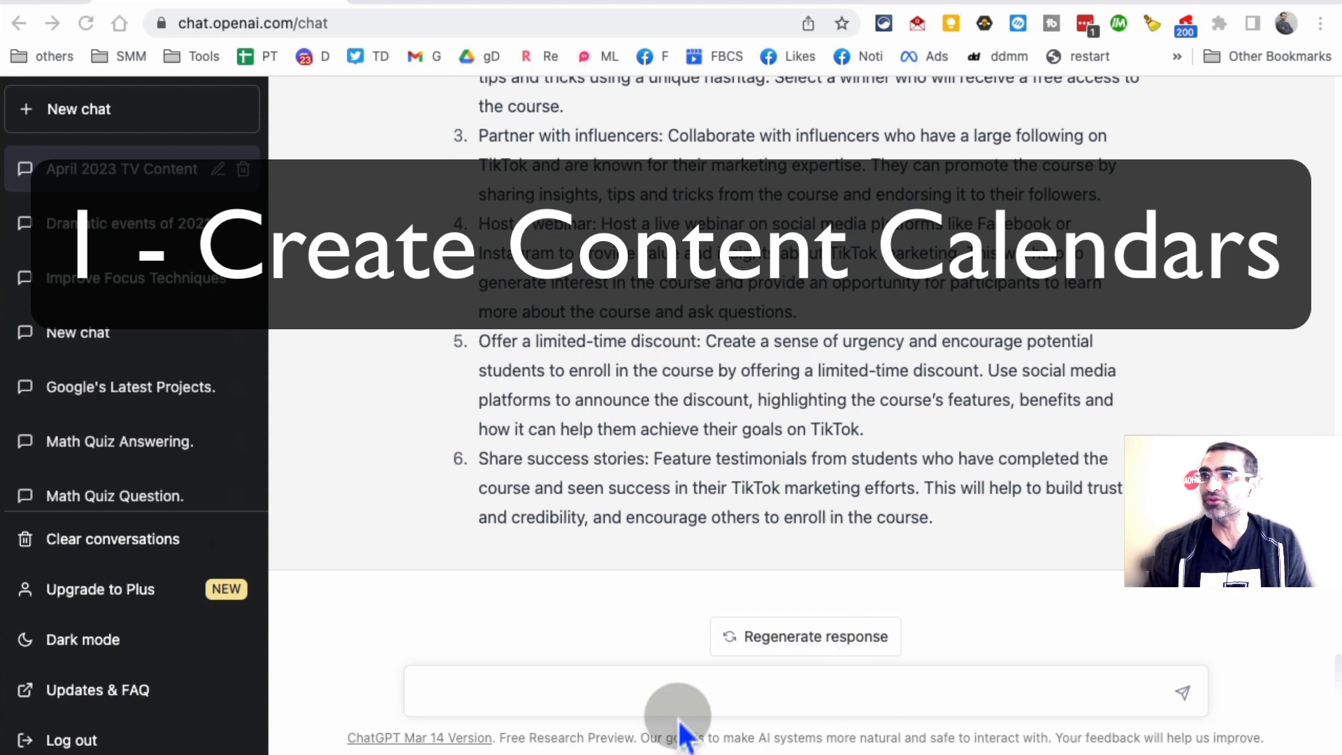
Step: Draft a prompt requesting an April 2023 content calendar table for VENTURA TV, a Fresno TV and electronics seller
text(Create a social media content calendar for VENTURA TV that sells TVs and electronics in Fresno, California. I want the calendar for April 2023 in a tabular format, including the date, post idea, and caption.)
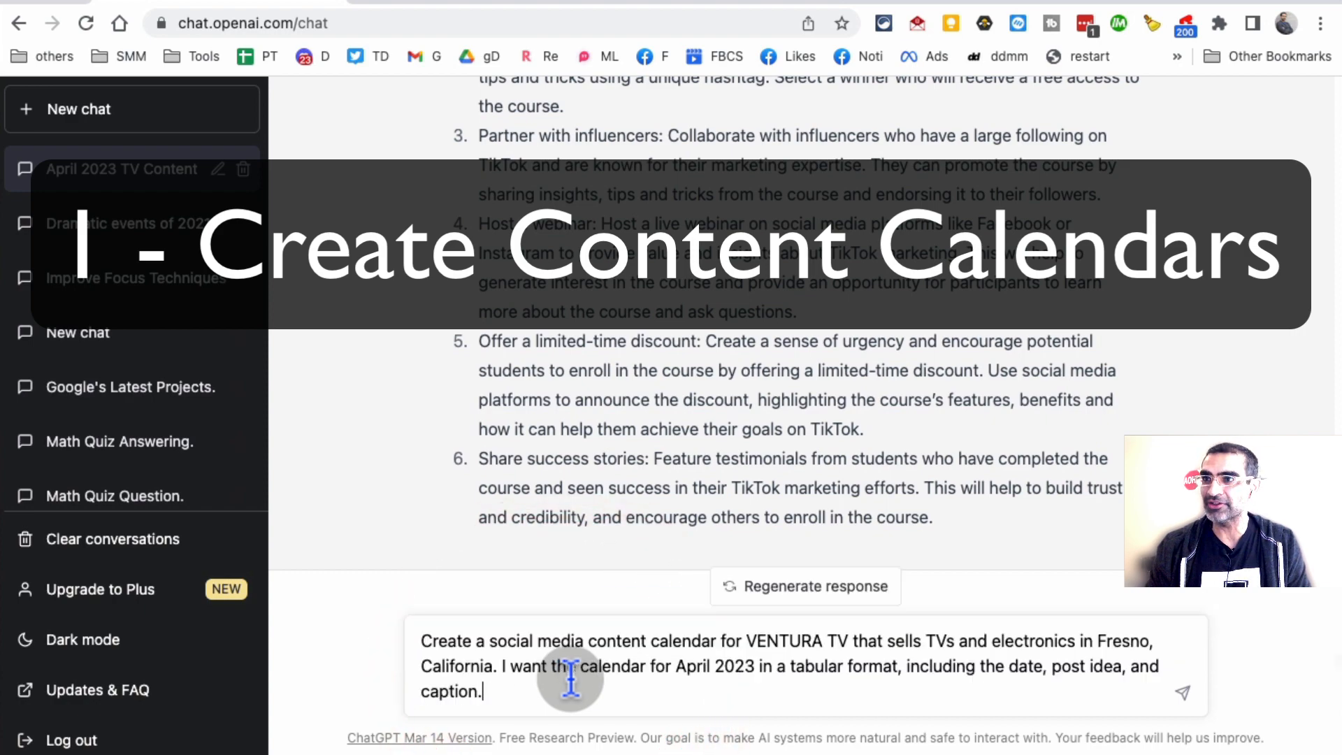
scroll(up, 3)
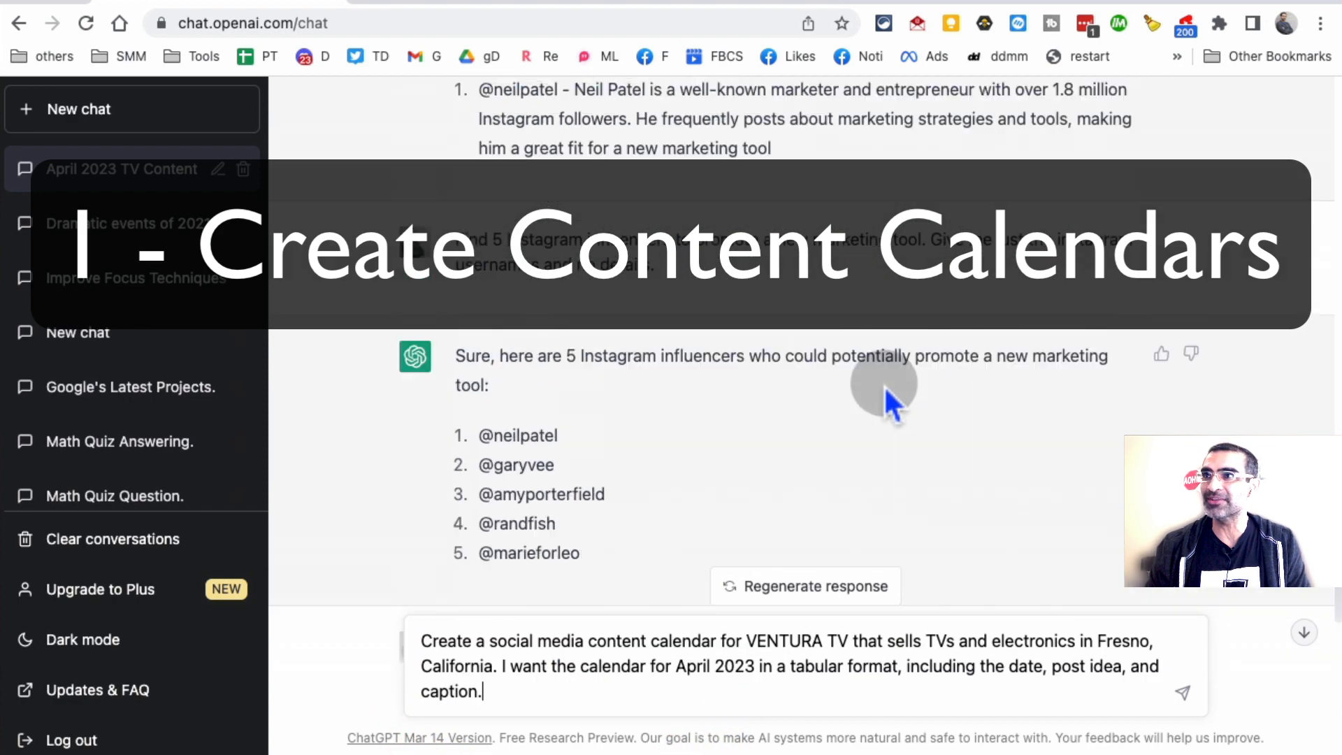
scroll(up, 3)
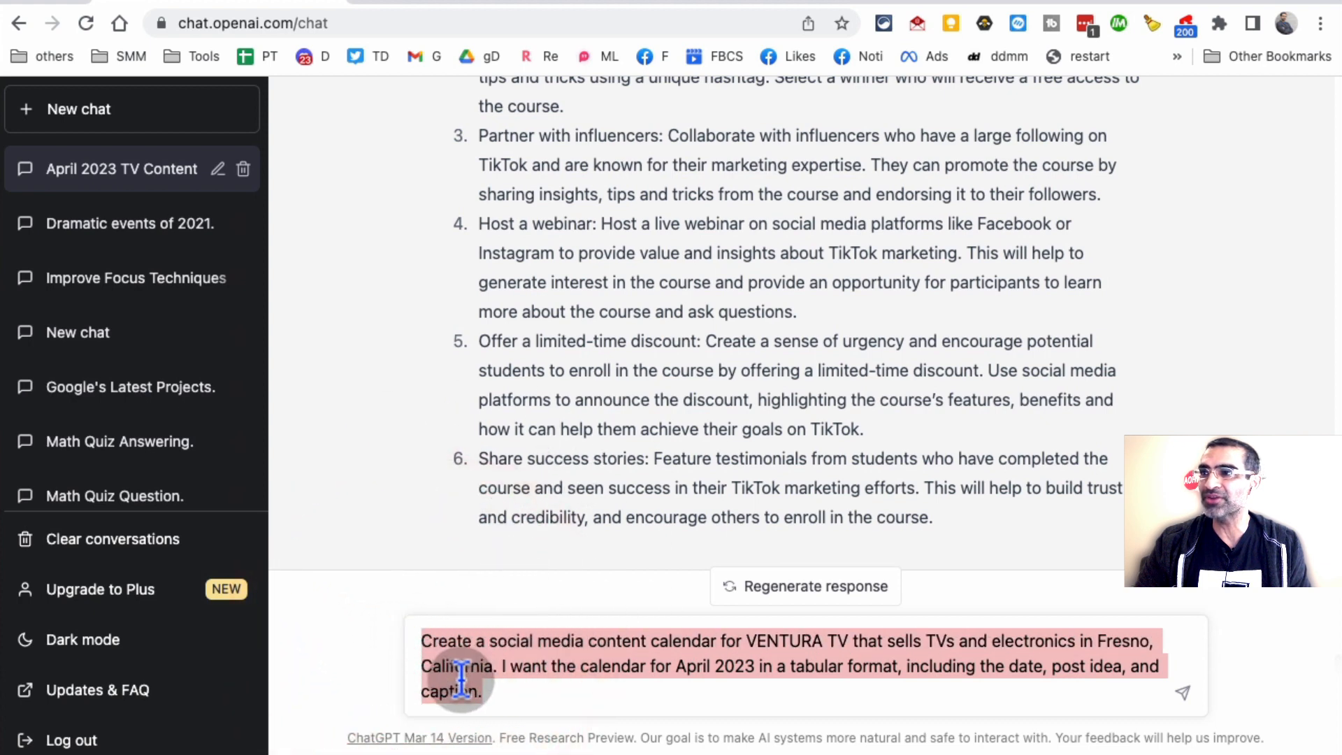
mouse_move(734, 695)
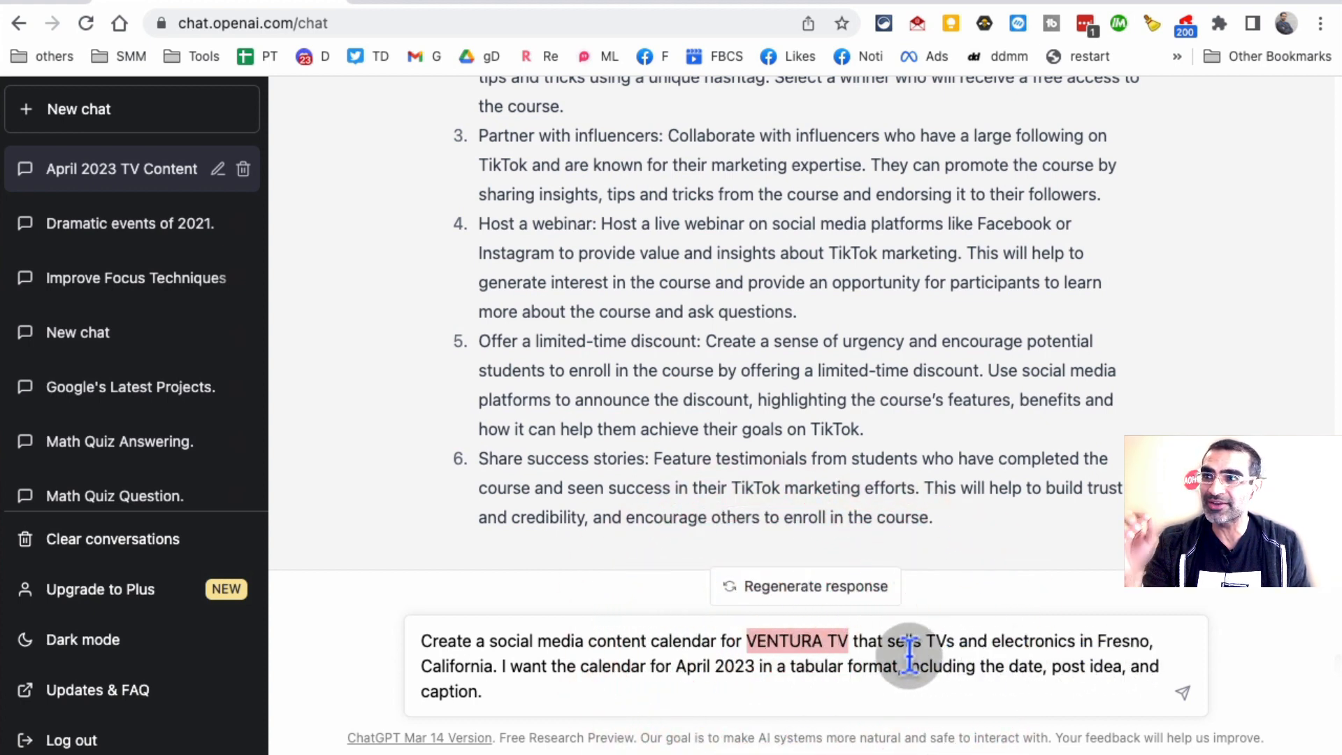
mouse_move(503, 672)
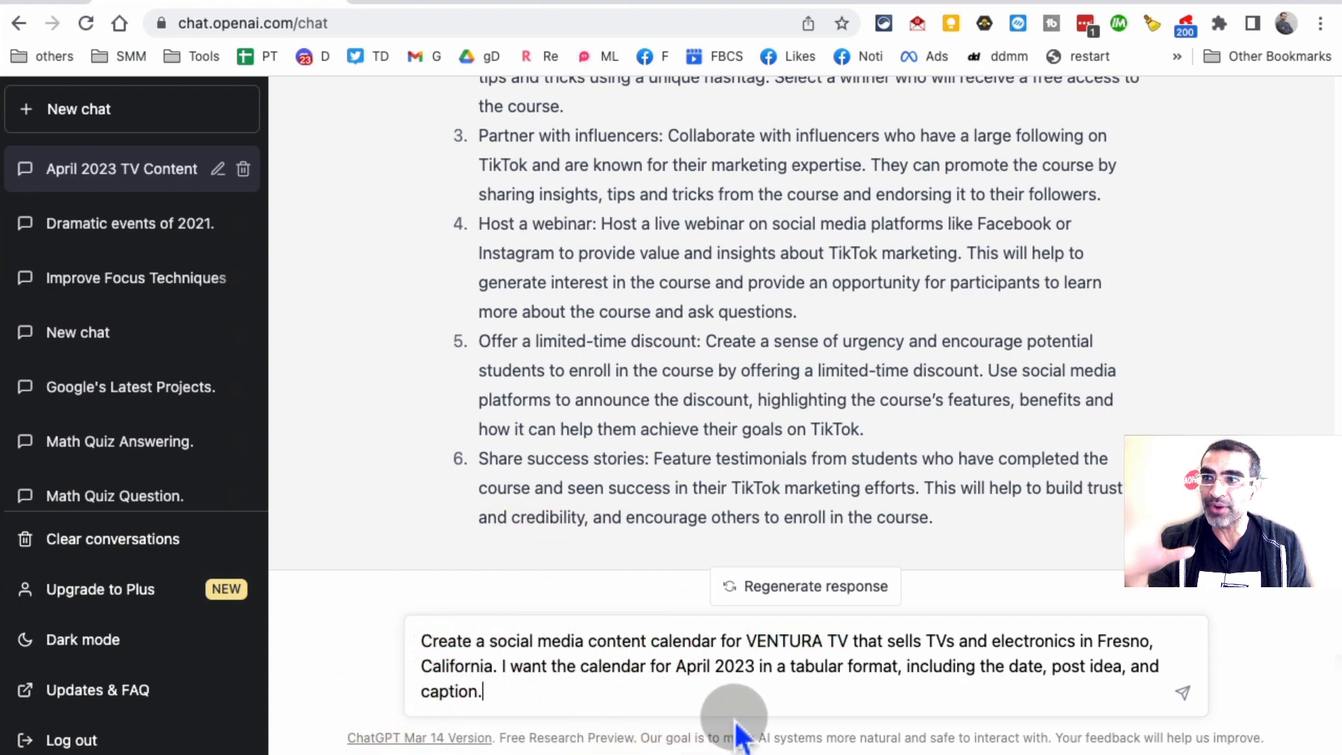
mouse_move(835, 714)
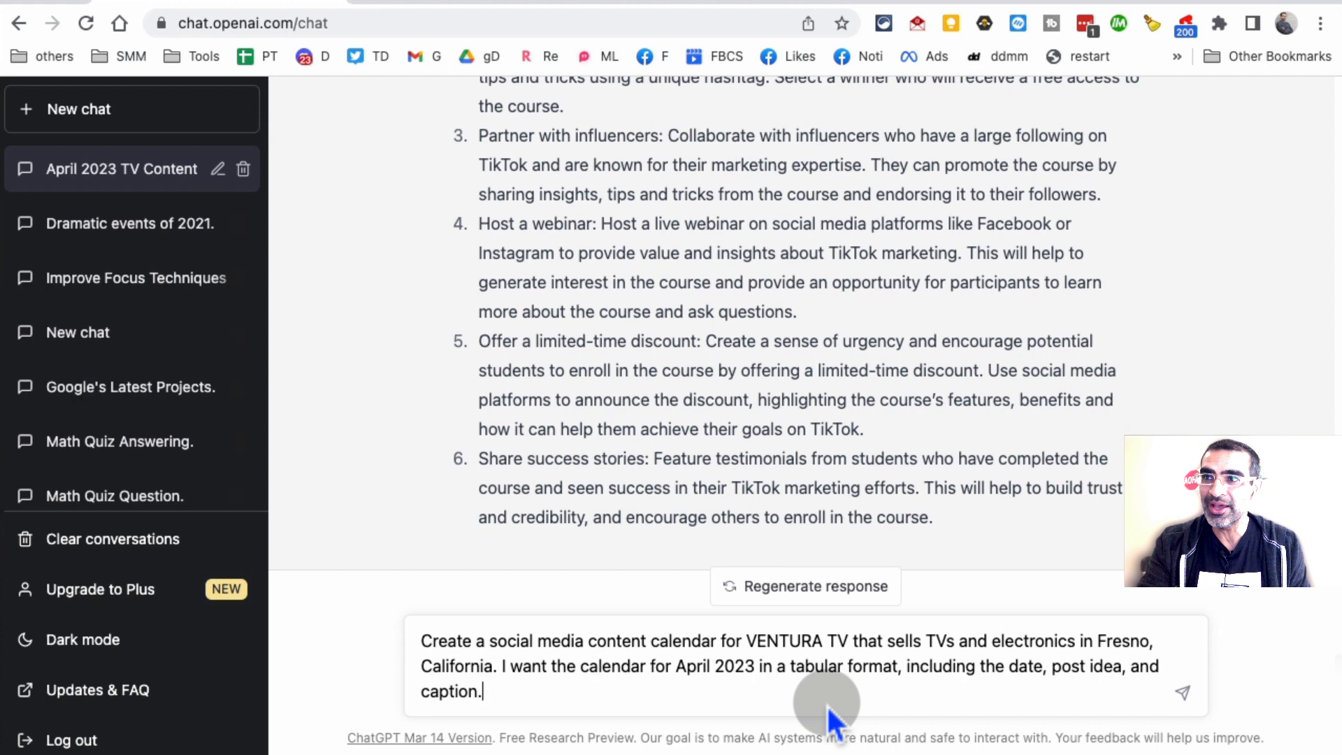
mouse_move(1048, 702)
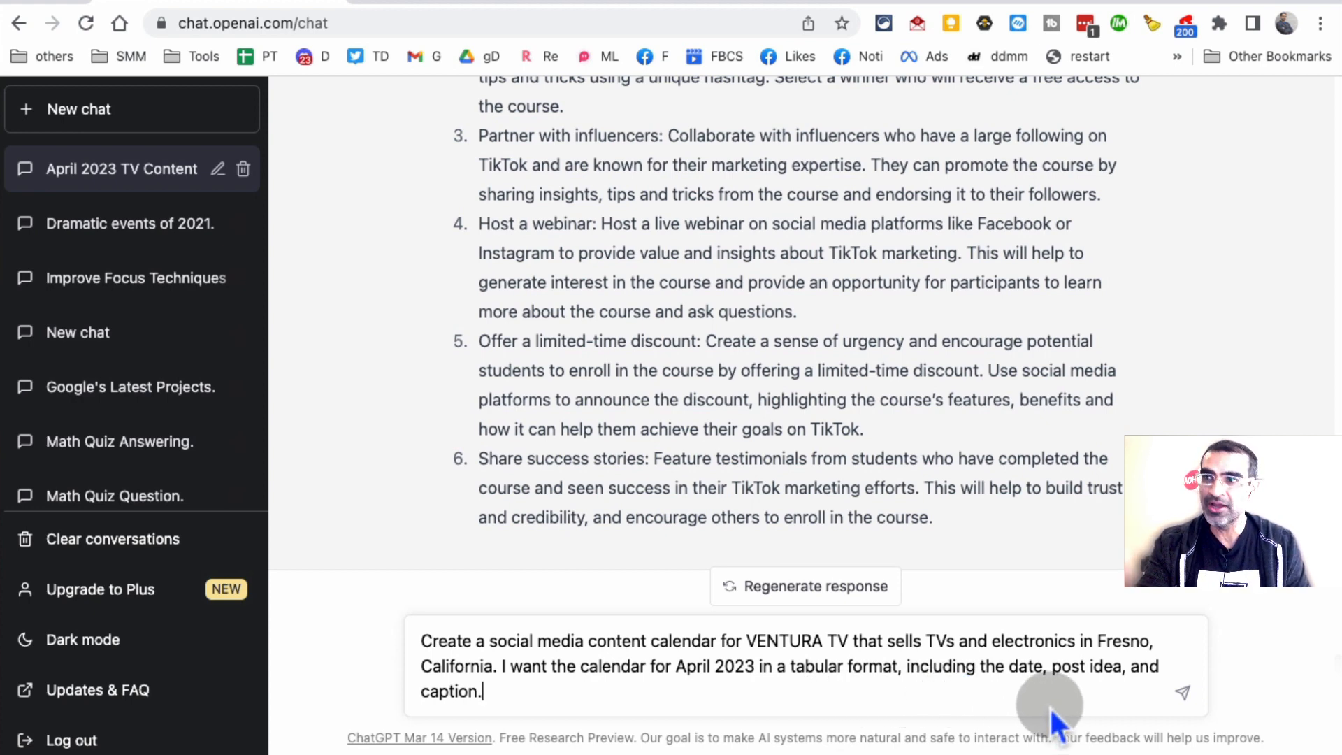
Step: Send the content calendar request and receive the April 2023 table of dates, post ideas and captions
click(1183, 692)
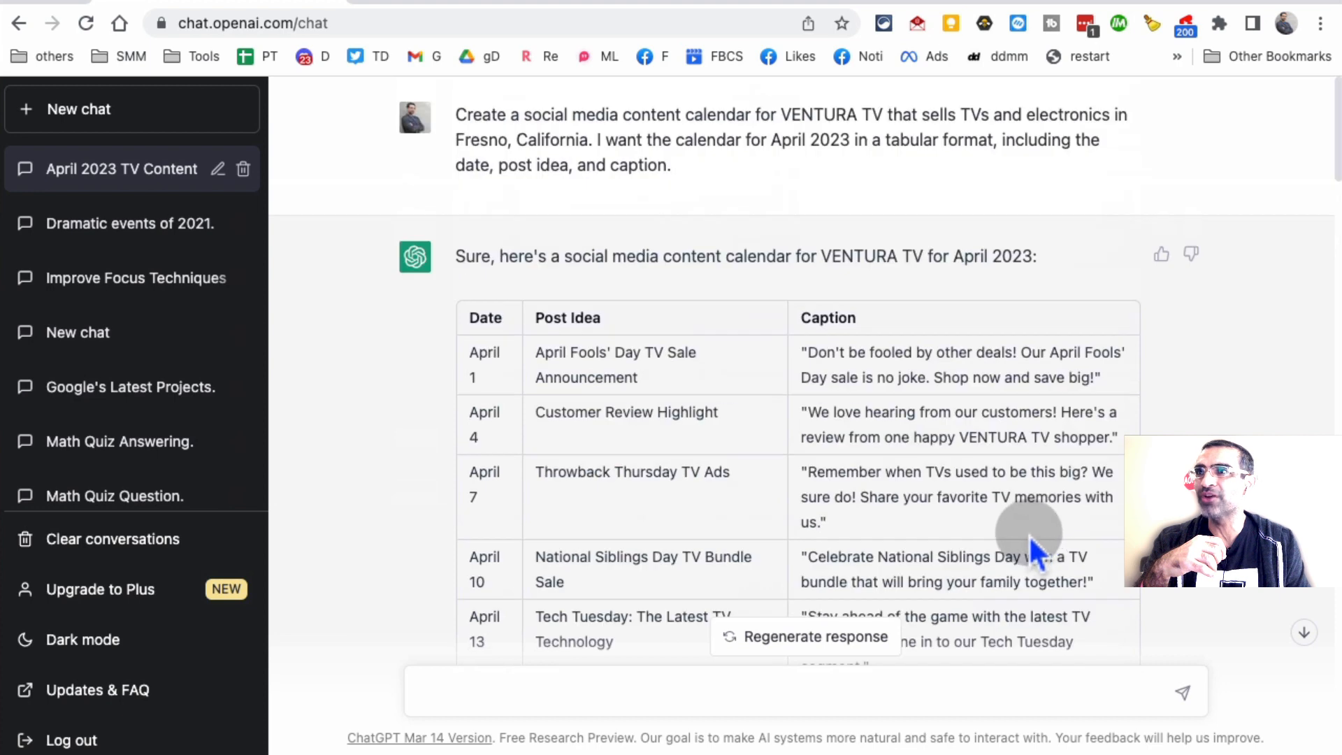
scroll(down, 3)
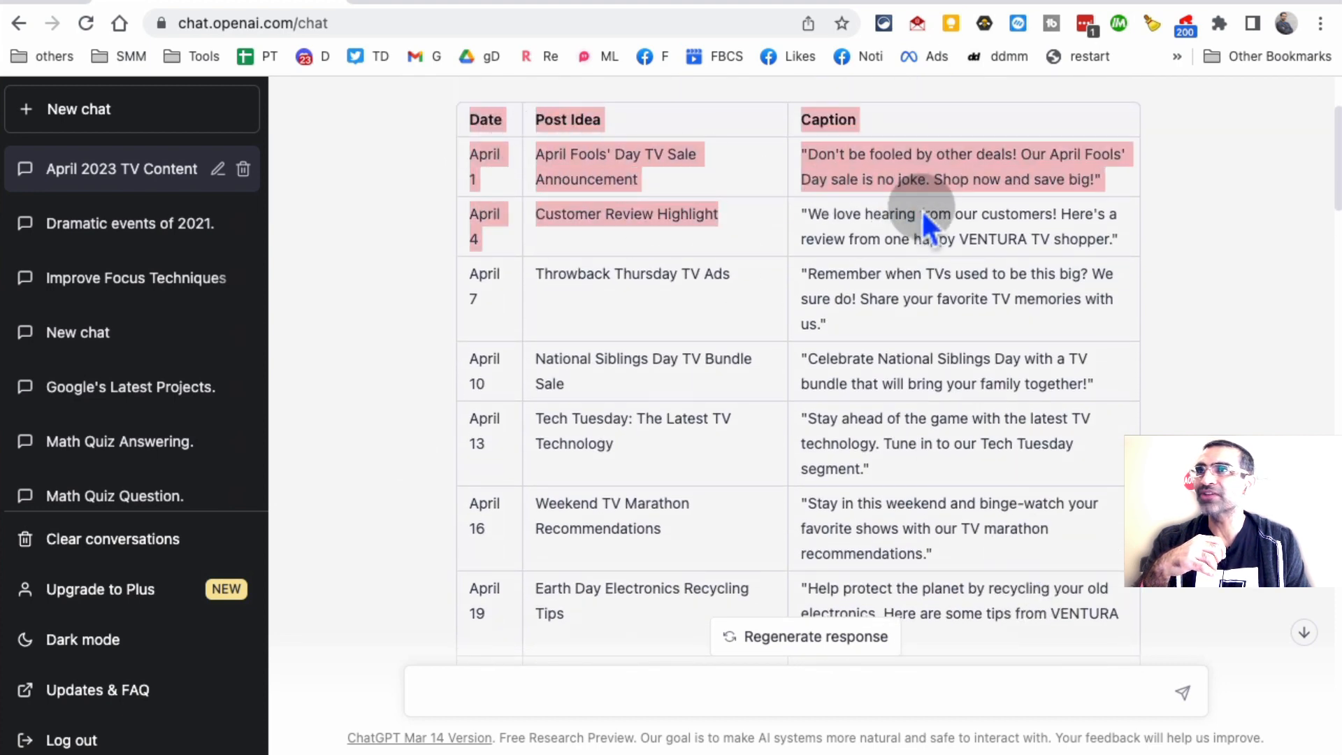
scroll(down, 3)
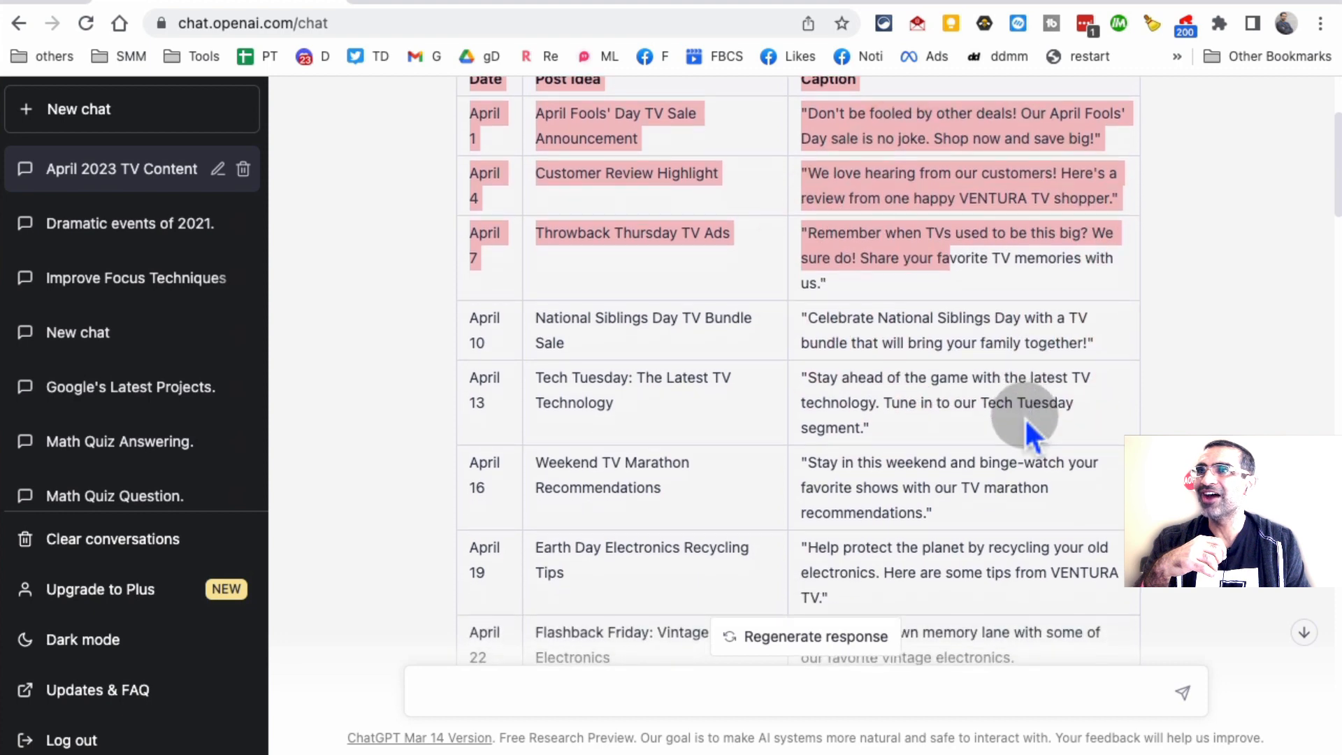
scroll(down, 3)
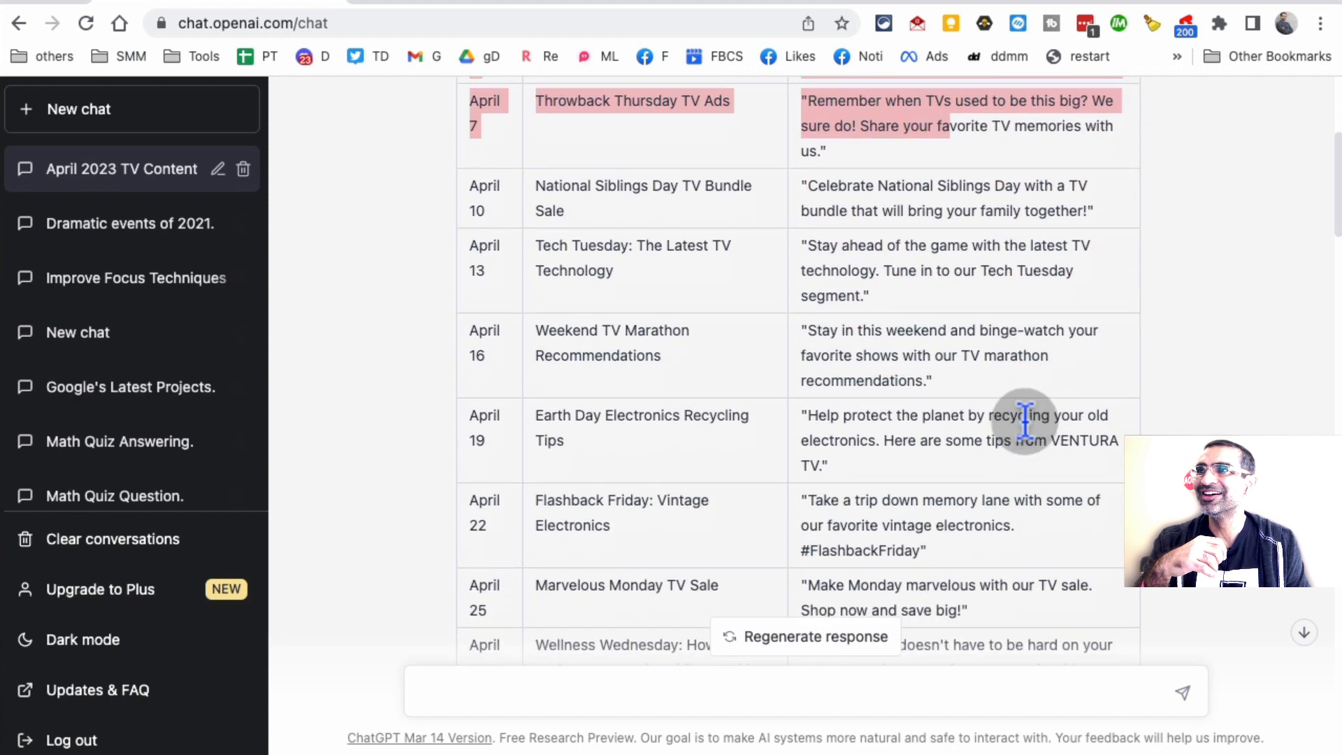
scroll(down, 3)
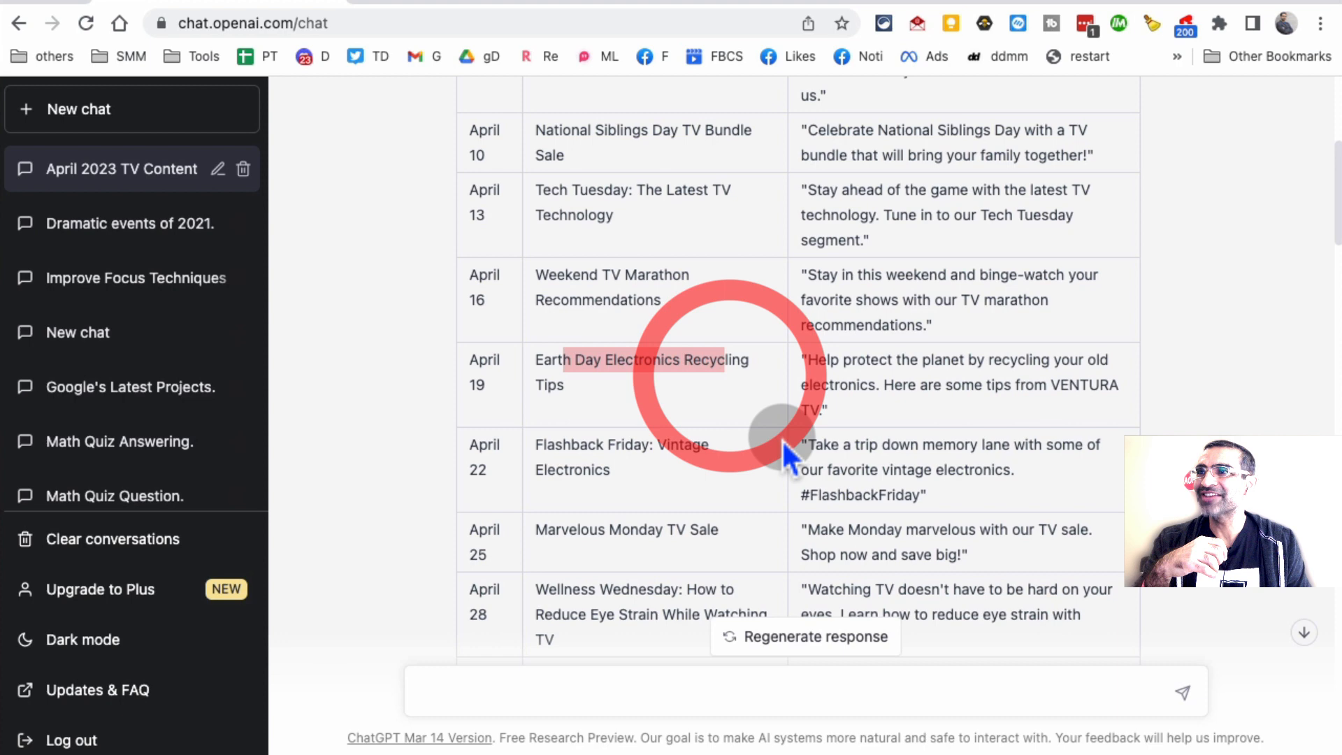
scroll(down, 3)
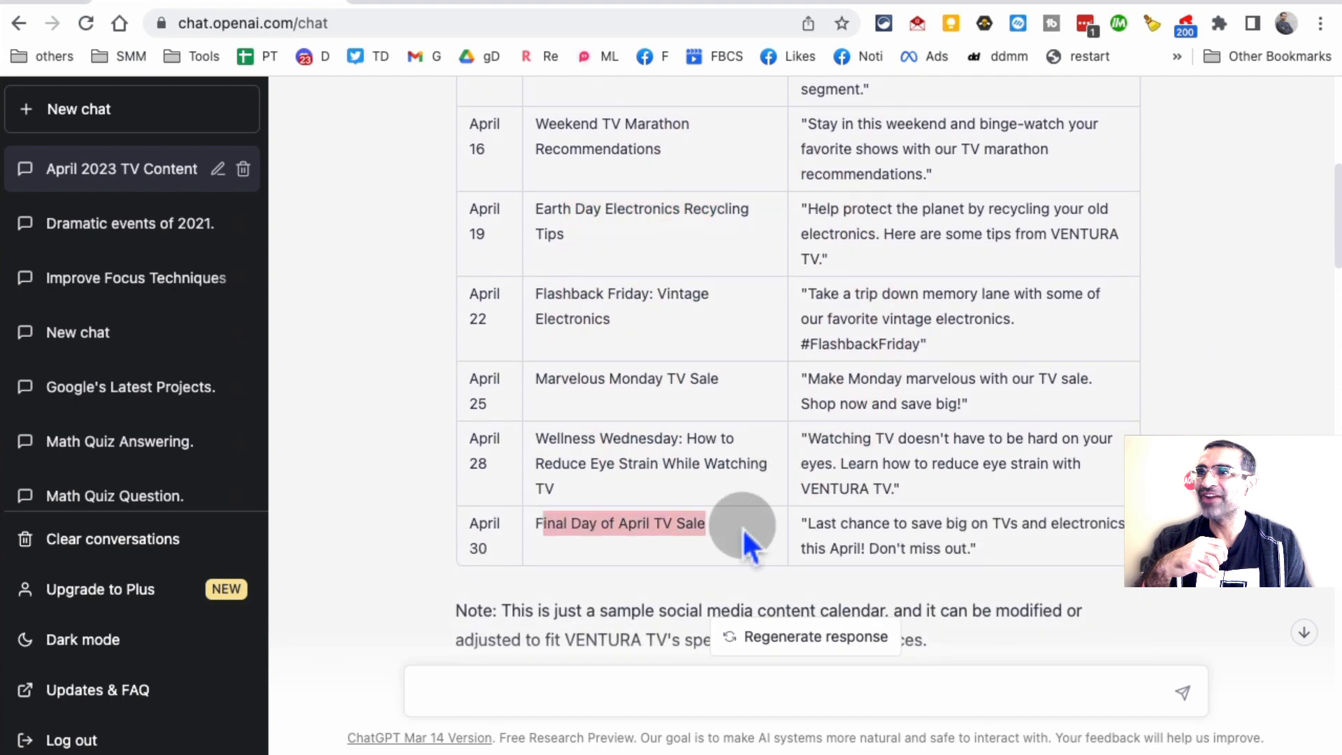
scroll(up, 3)
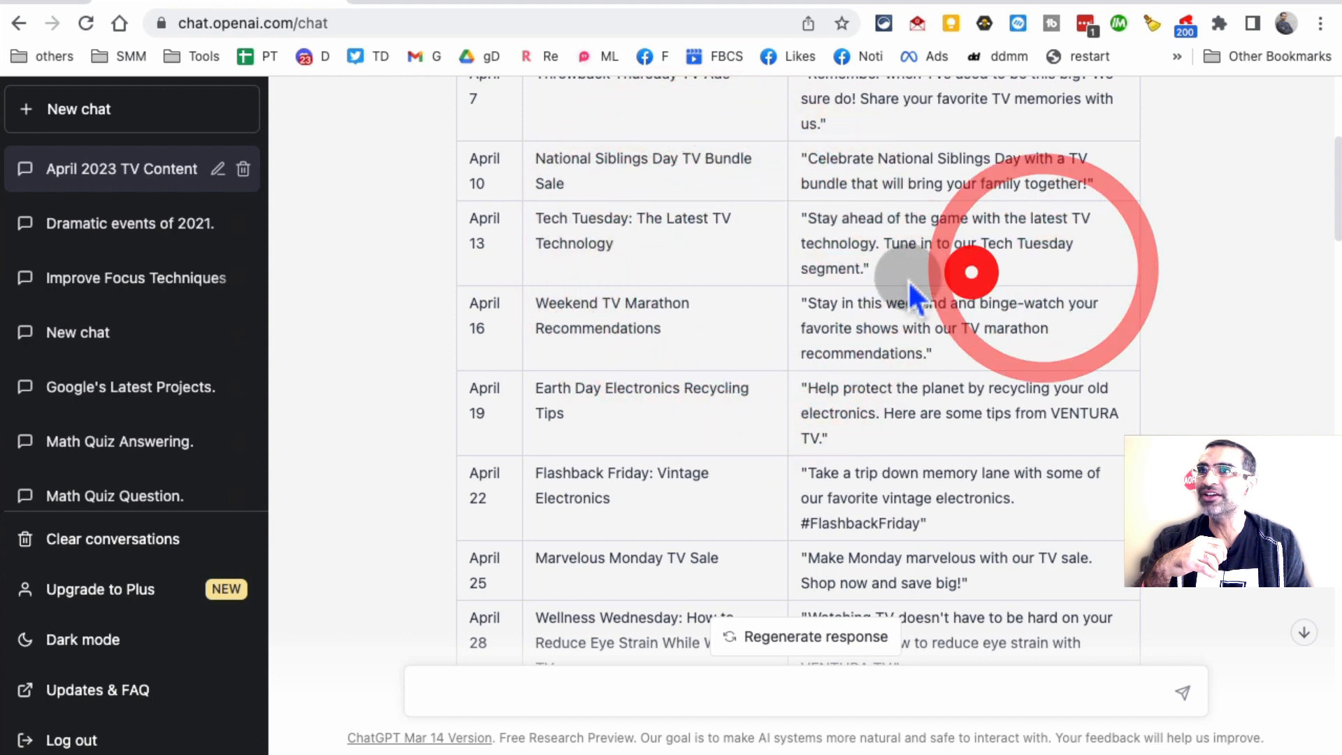
scroll(up, 3)
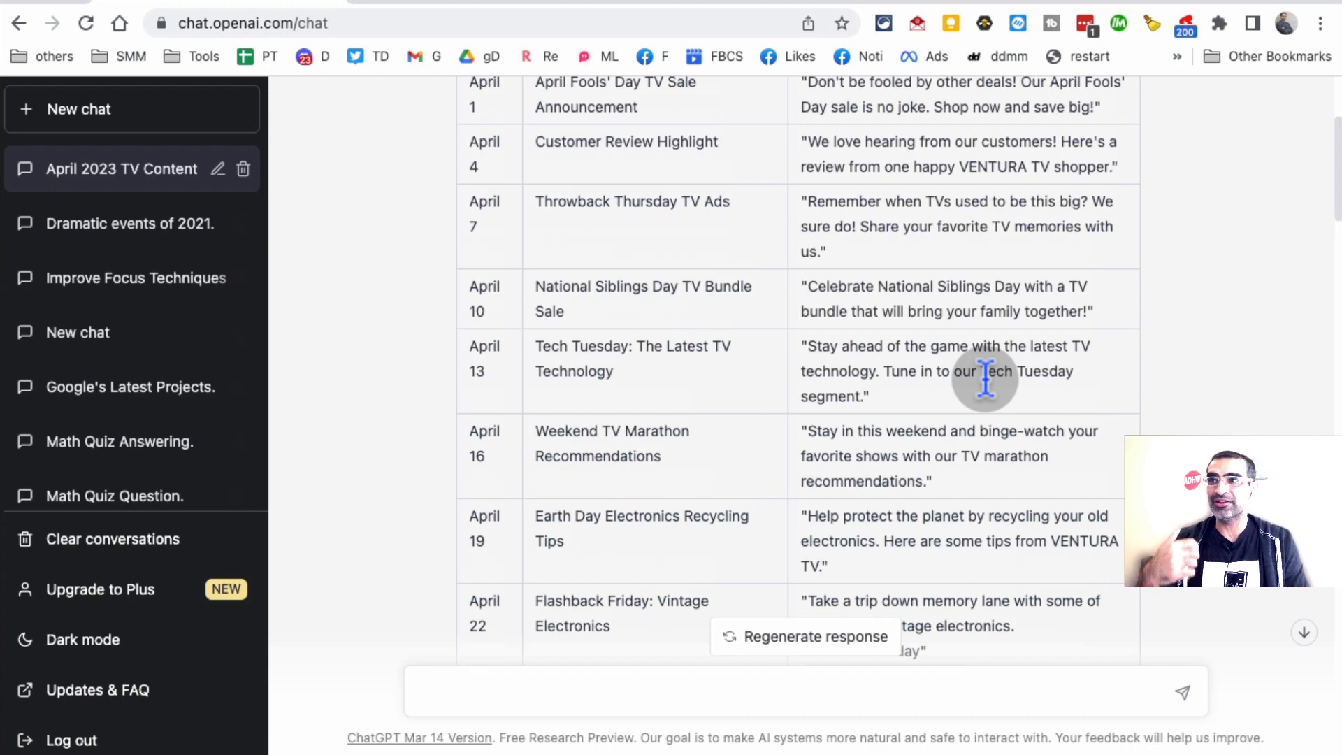
scroll(up, 3)
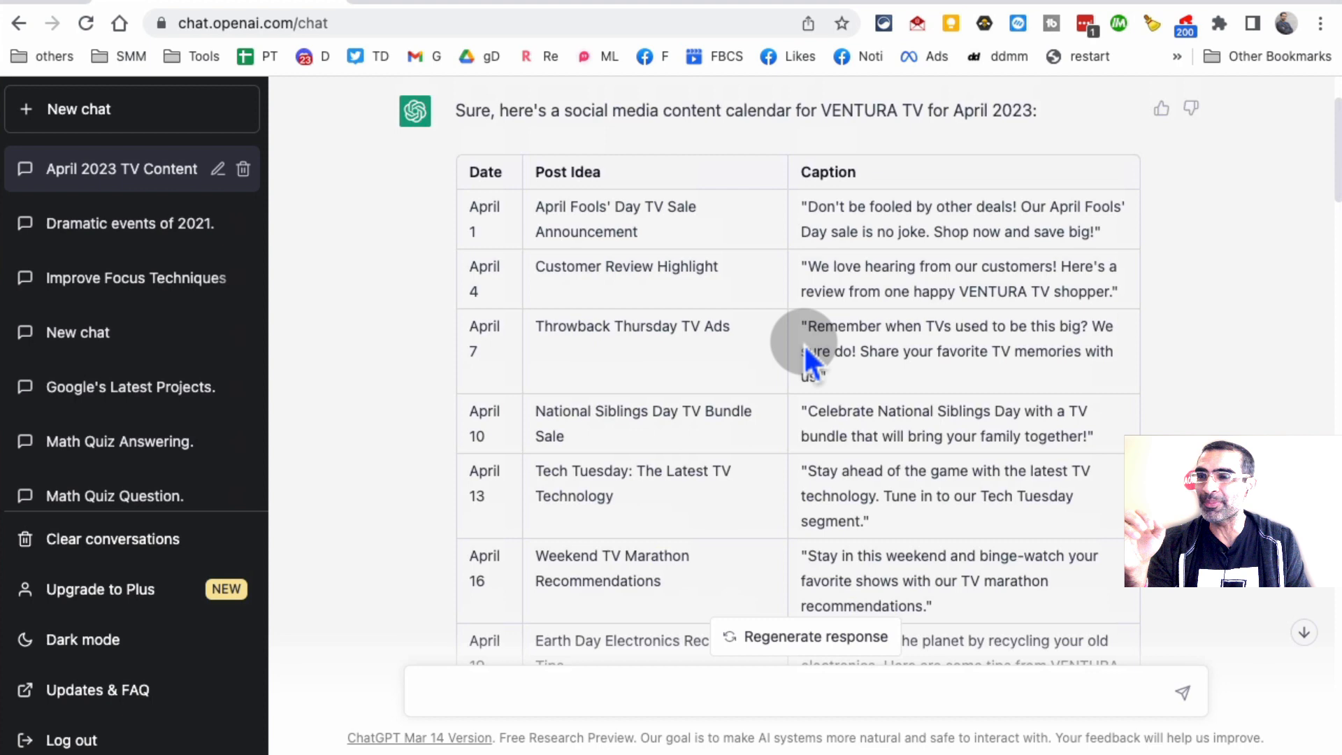
mouse_move(992, 390)
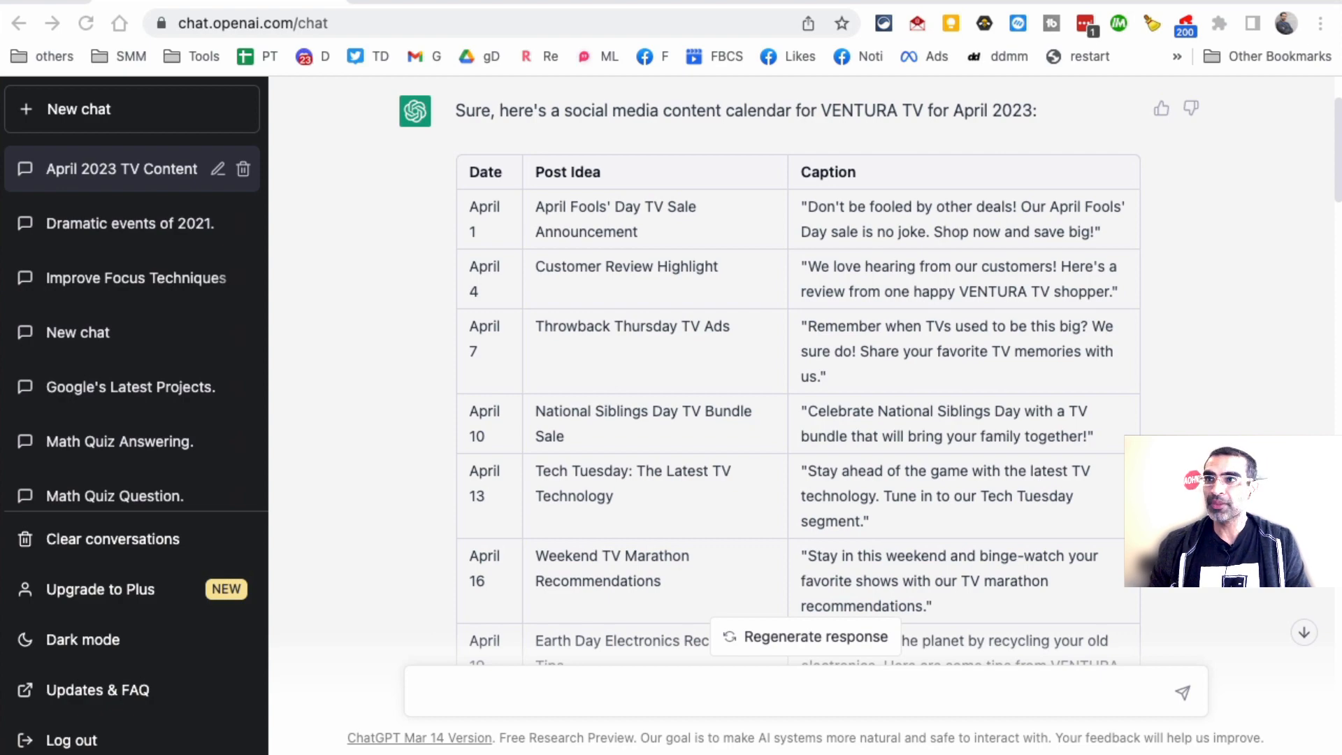
Step: Draft a prompt asking for 10 hashtags about real estate agents in Dallas
scroll(down, 3)
text(List down the hashtags related to real estate agents in Dallas.)
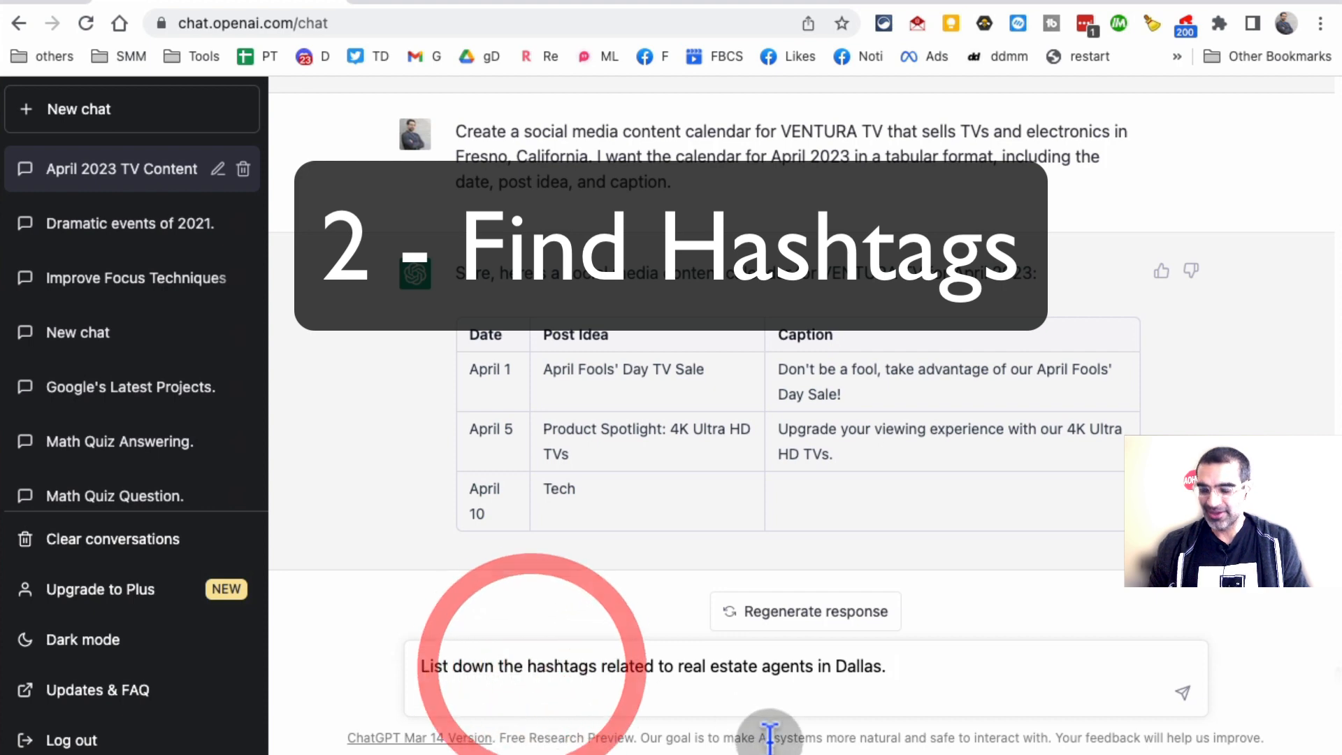
text(10)
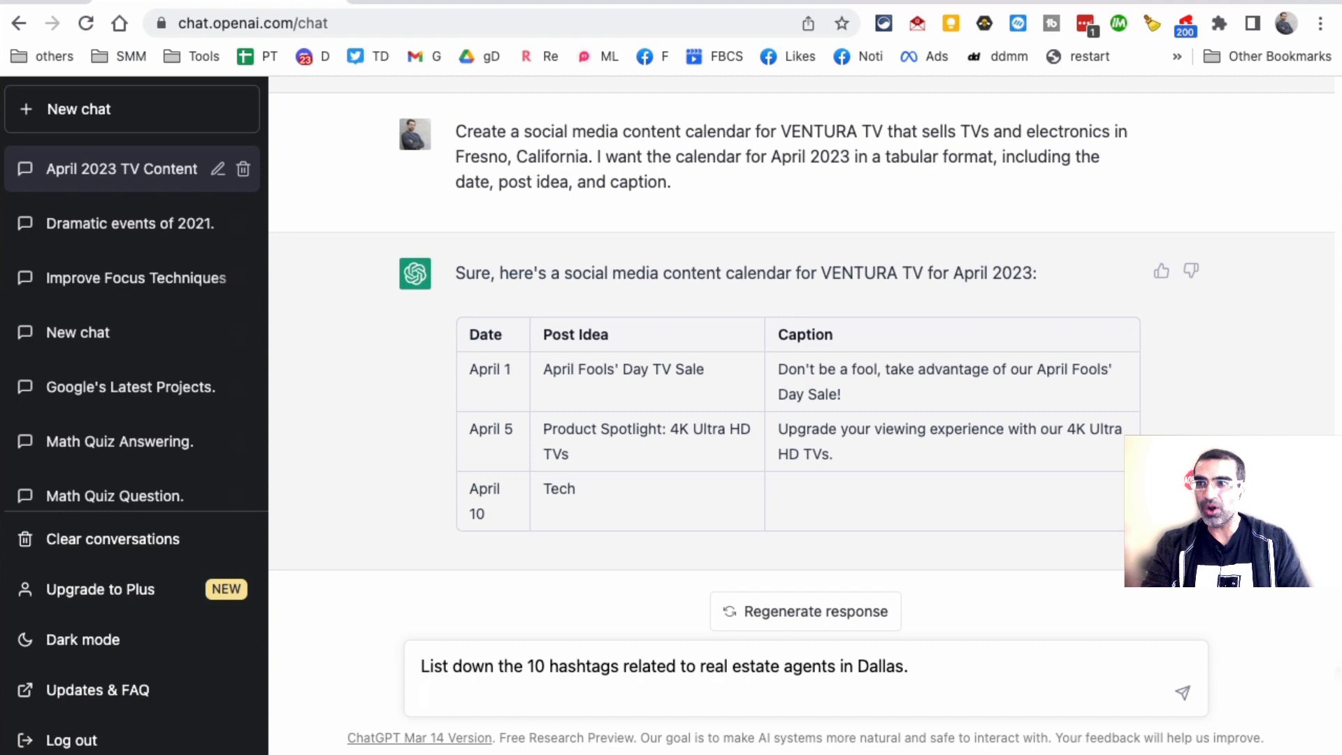
Step: Send the Dallas real estate hashtag request
click(1183, 694)
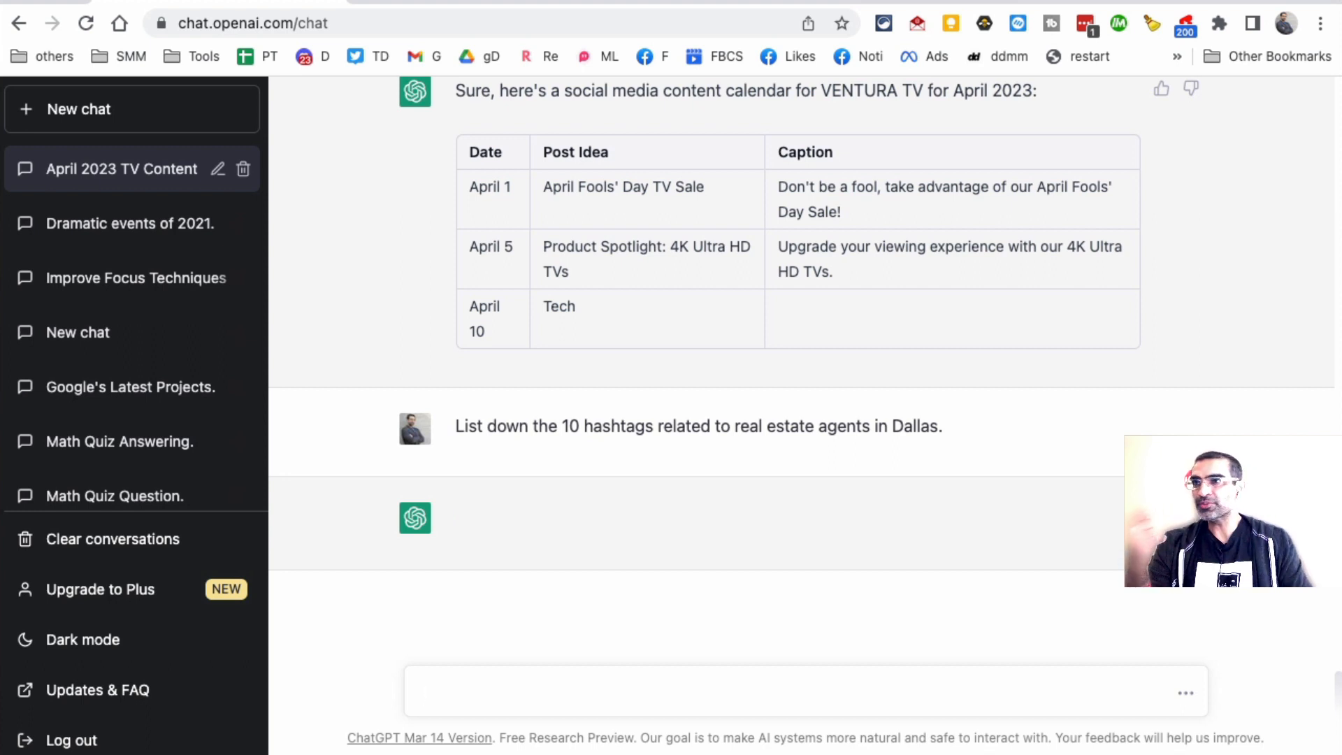
mouse_move(818, 467)
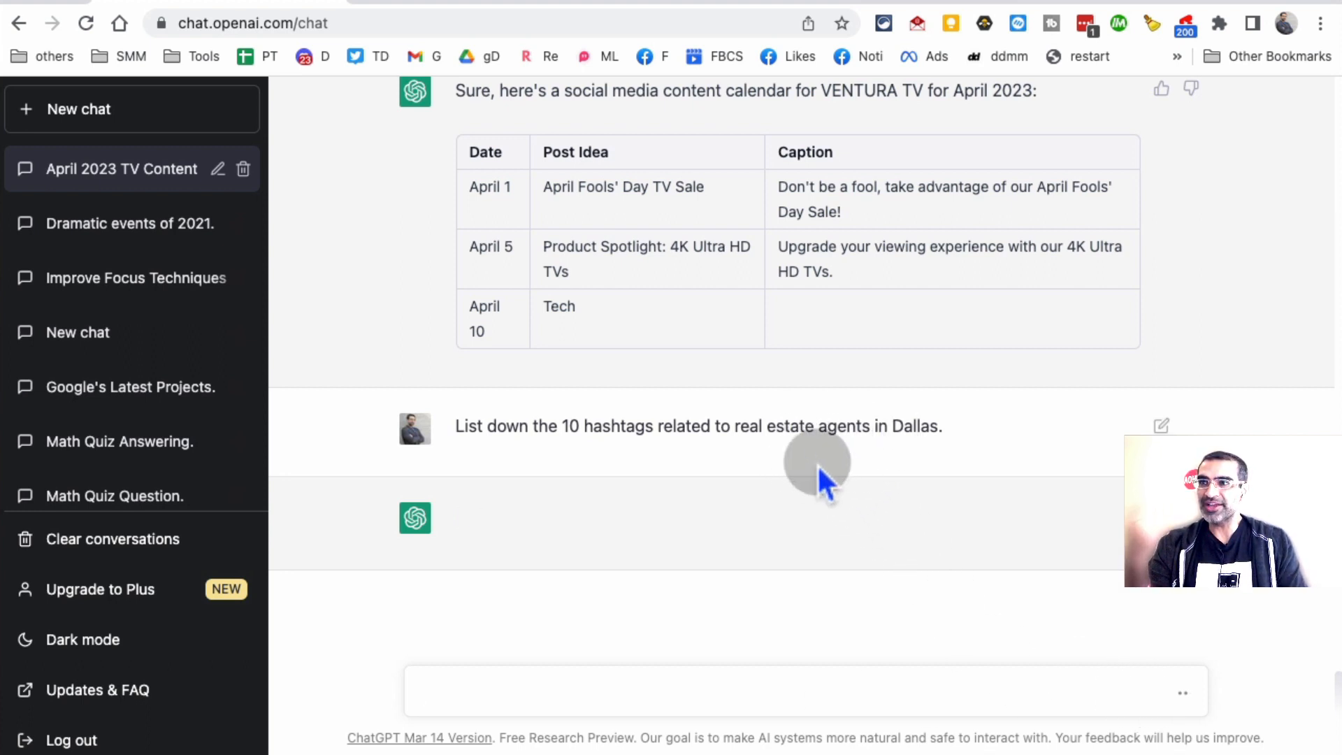
mouse_move(941, 444)
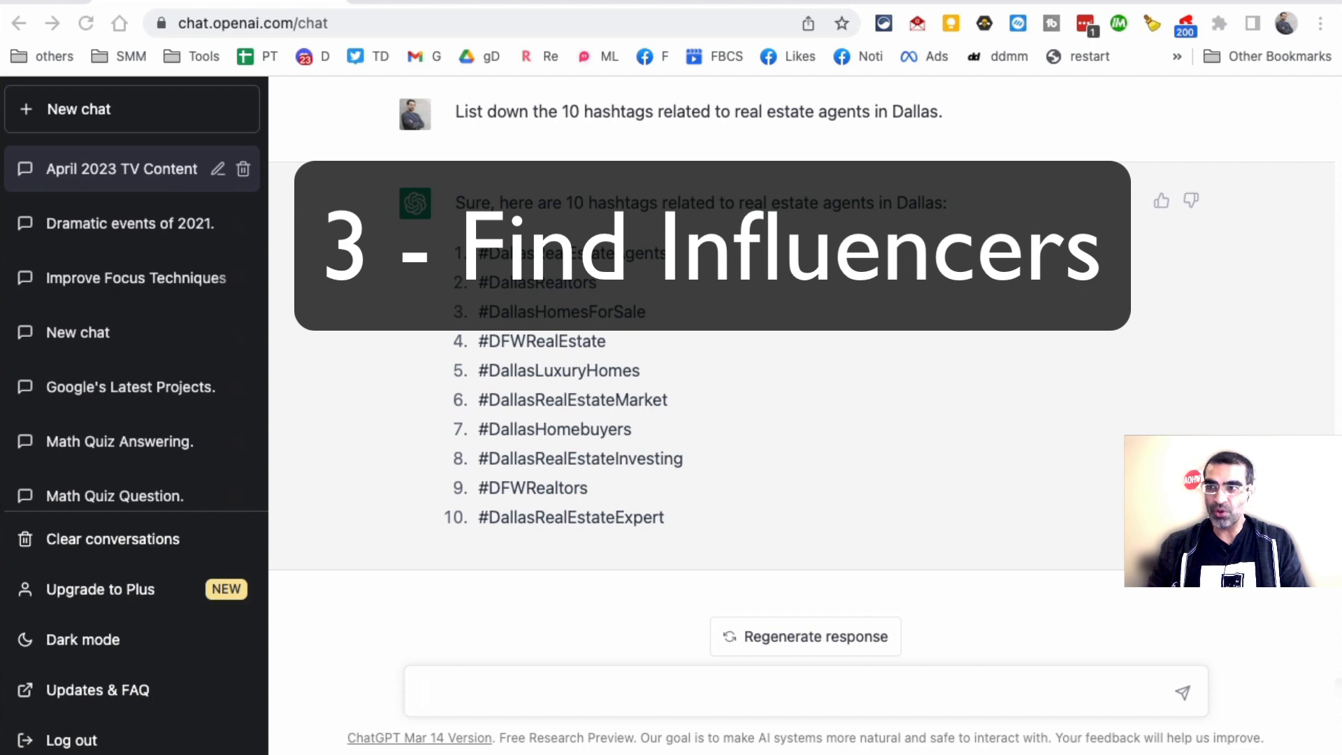
Step: Ask for 5 Instagram influencers in the marketing and business niche, usernames only
text(Find 5 Instagram influencers in the marketing and business niche. Give me just the instagram usernames and no details.)
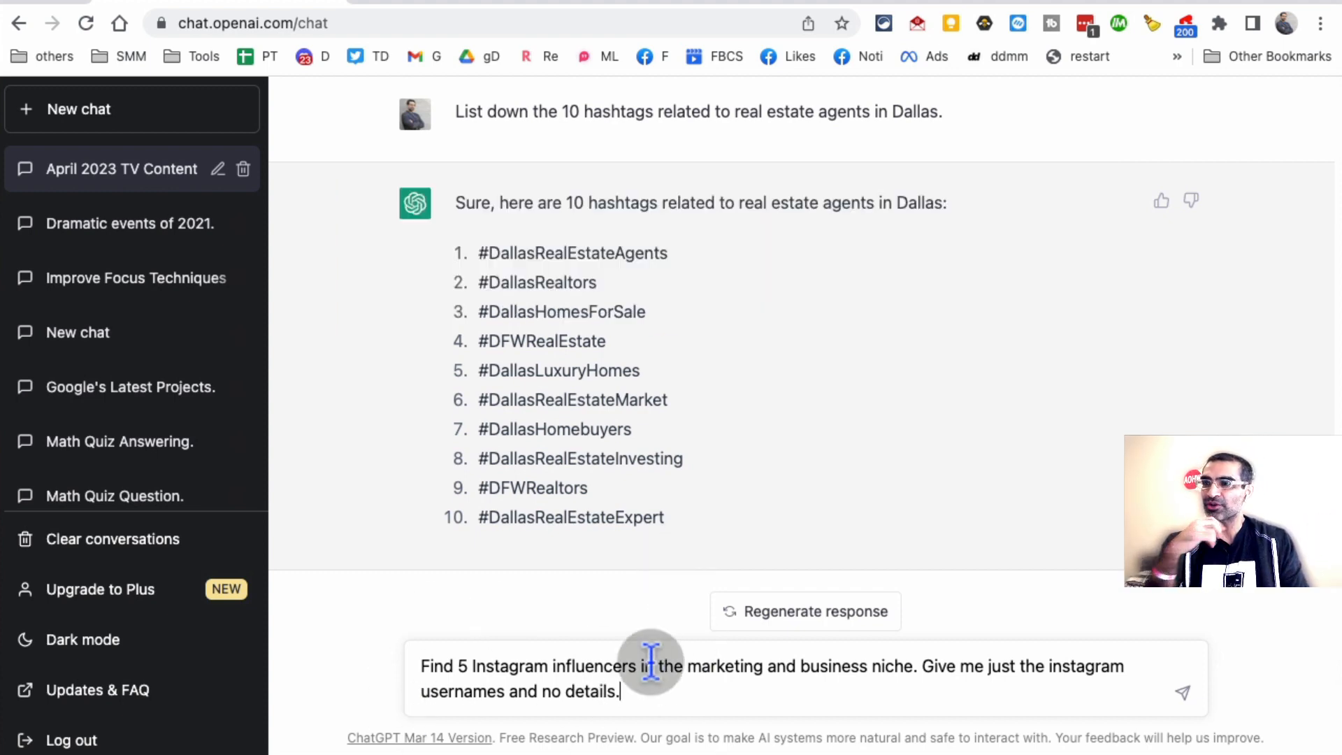
mouse_move(625, 692)
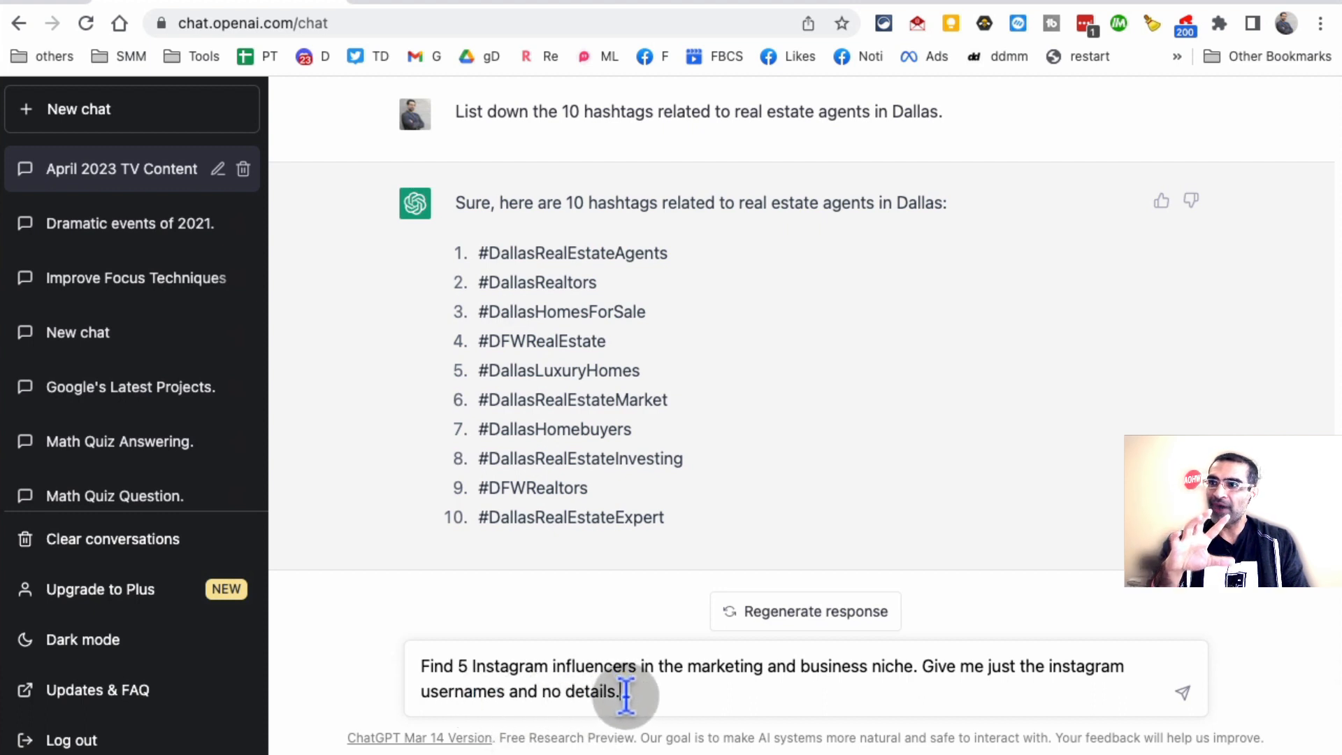
mouse_move(878, 698)
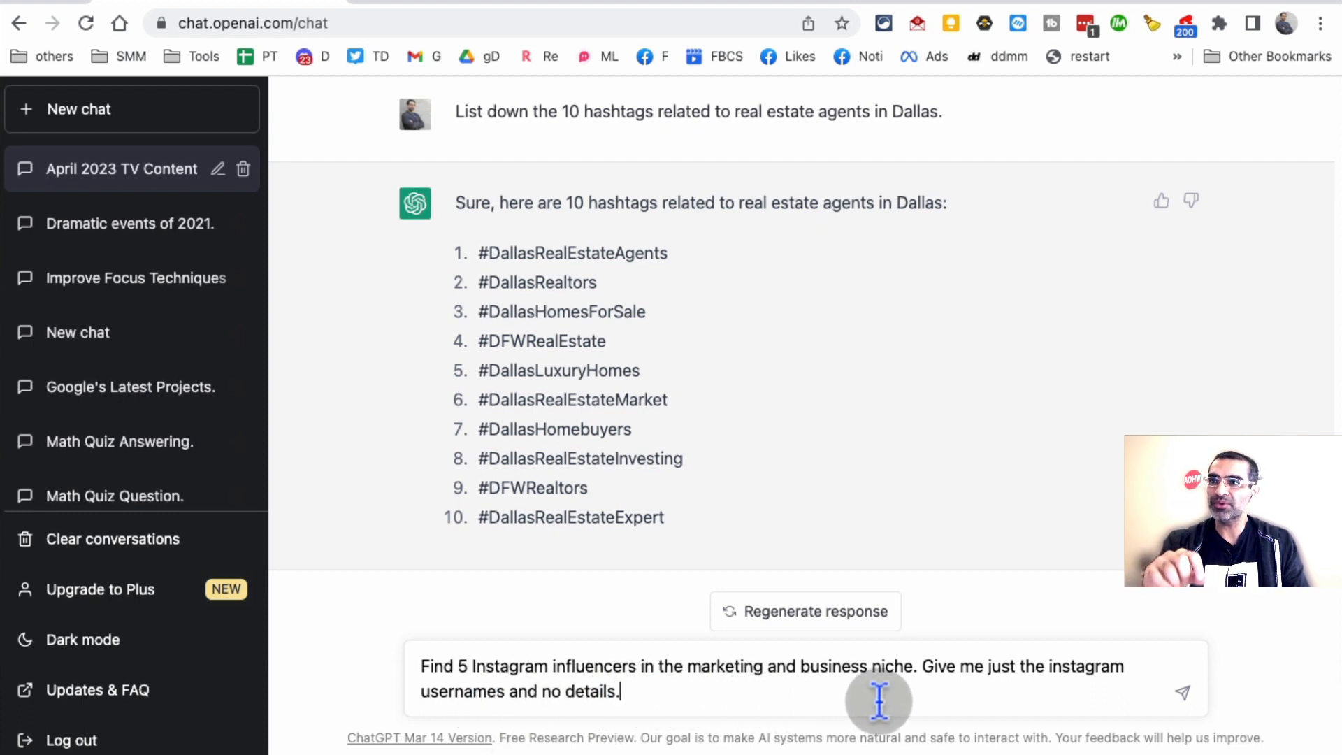
mouse_move(899, 676)
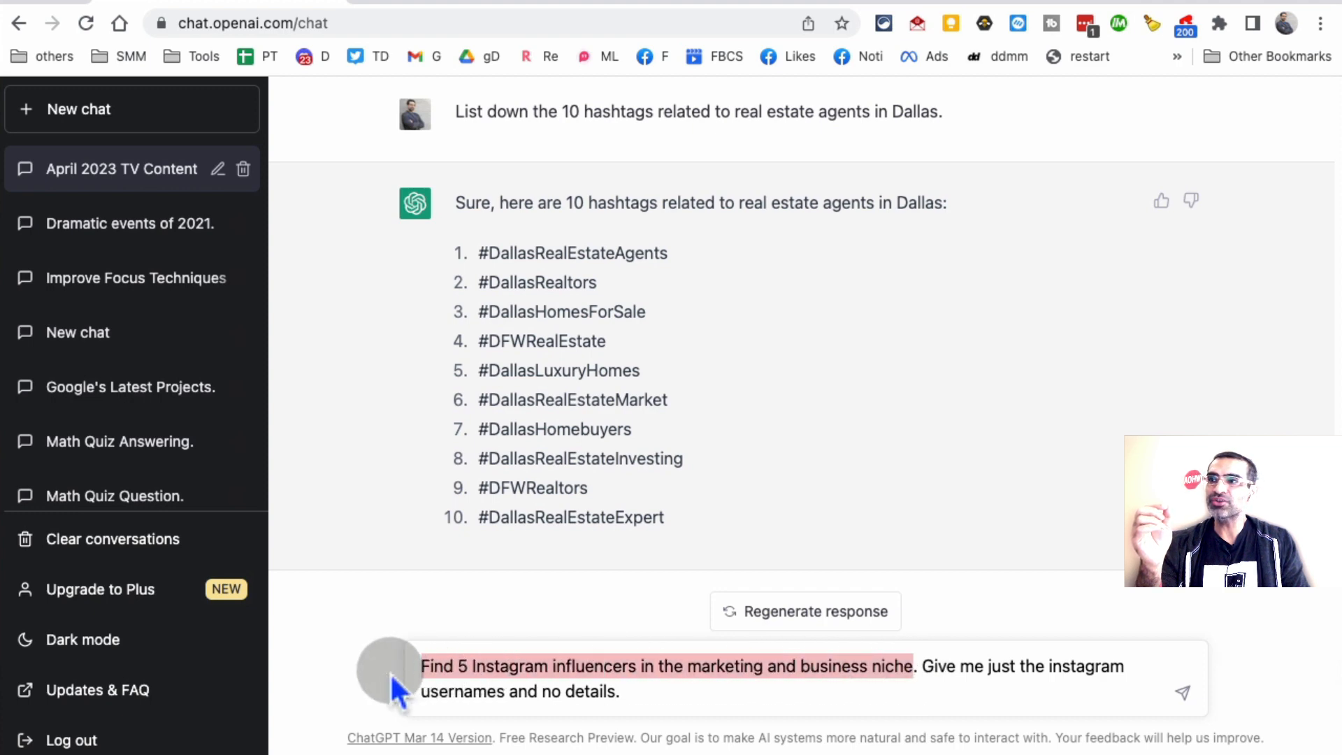
mouse_move(620, 692)
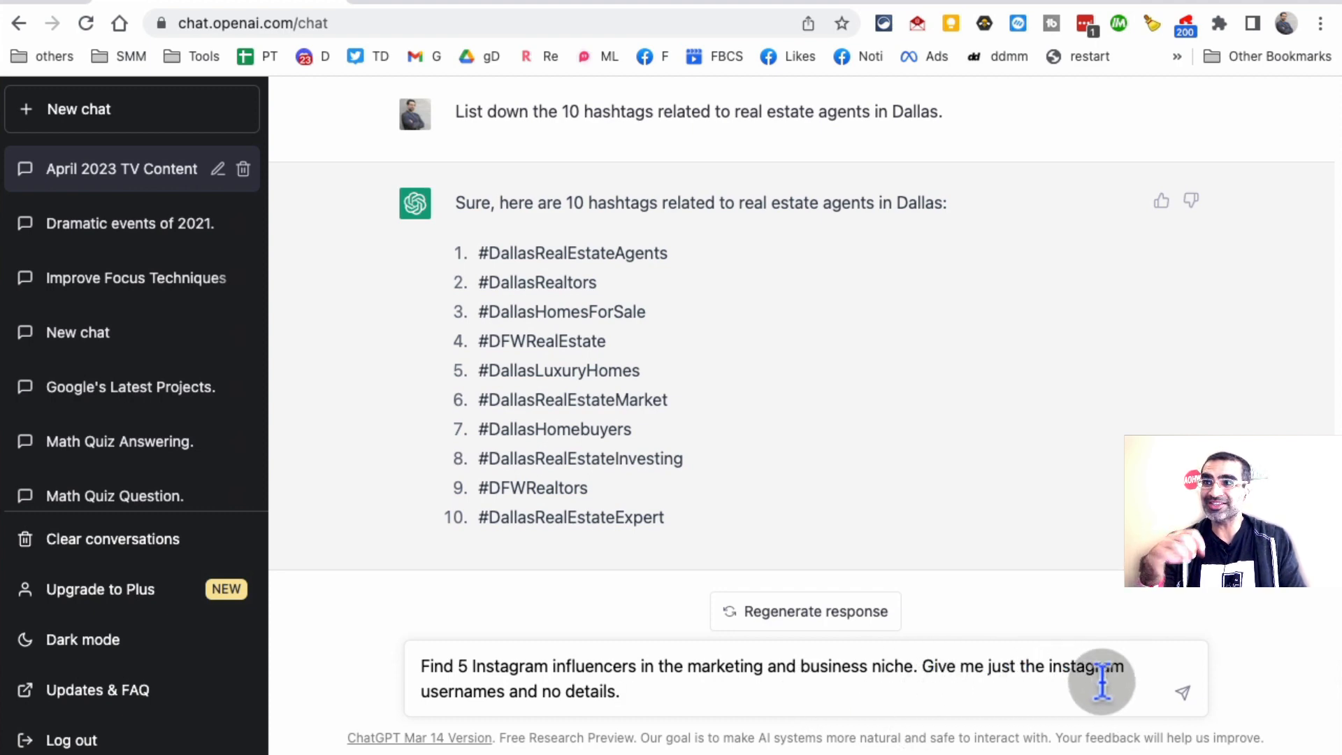
click(1182, 693)
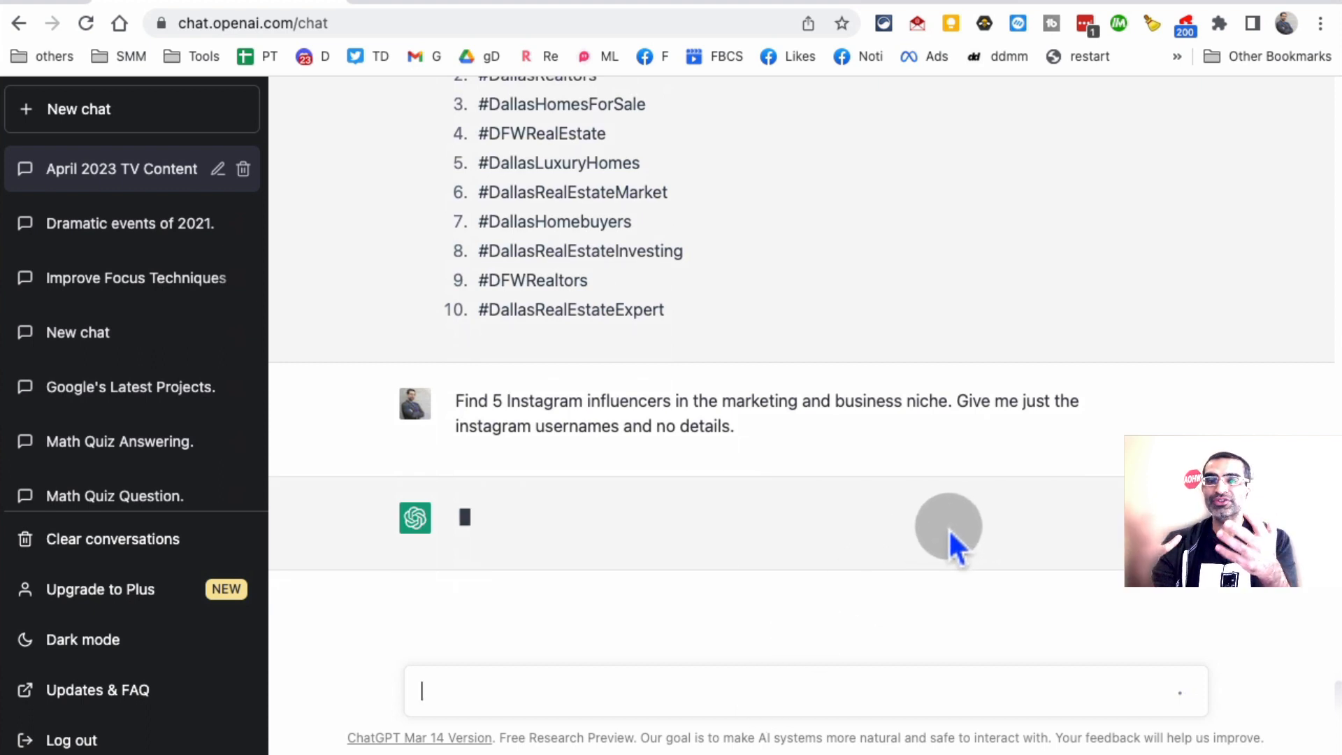
mouse_move(948, 543)
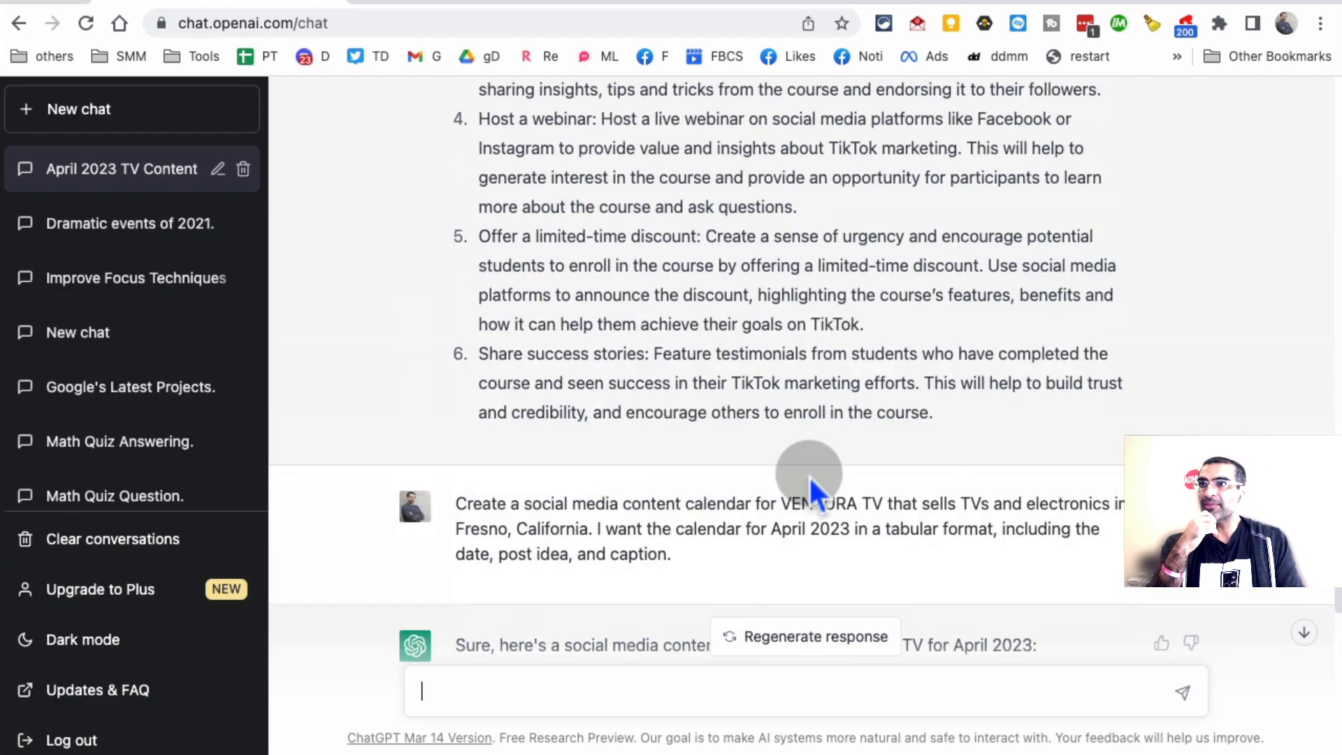
scroll(down, 3)
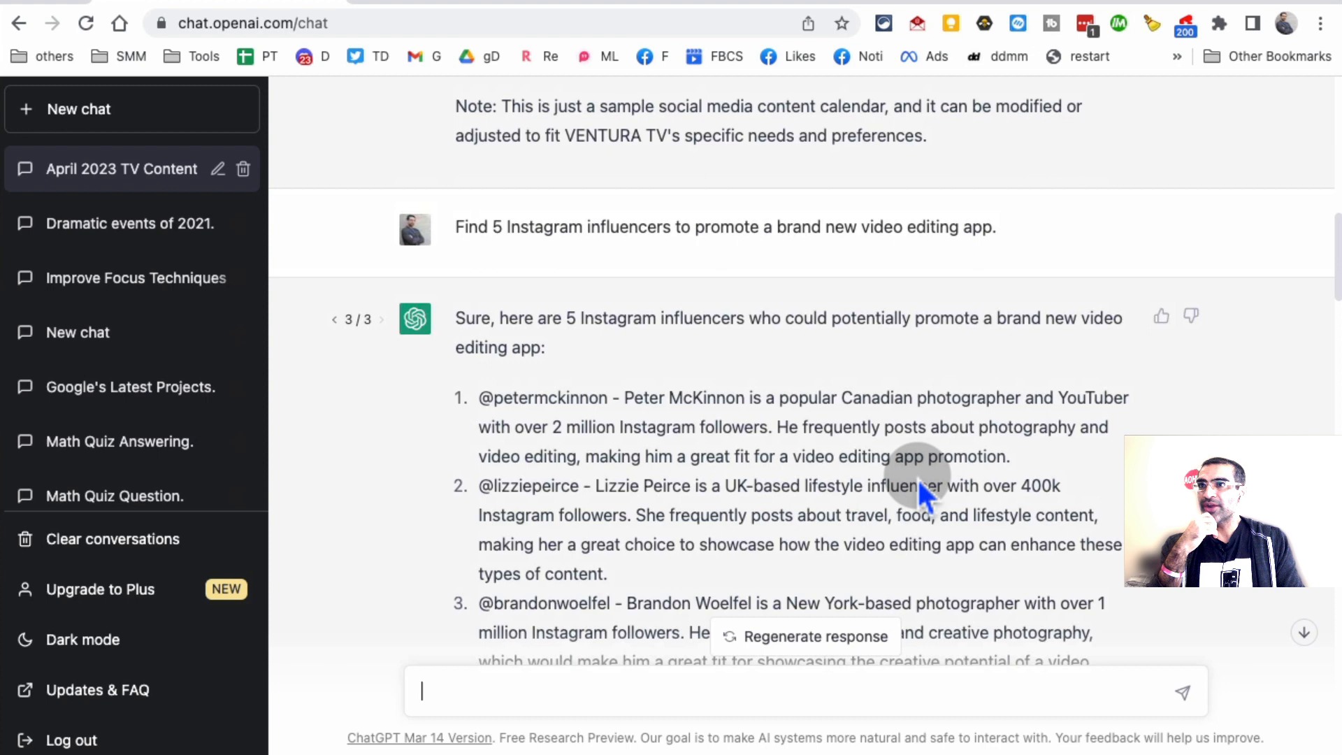
scroll(down, 3)
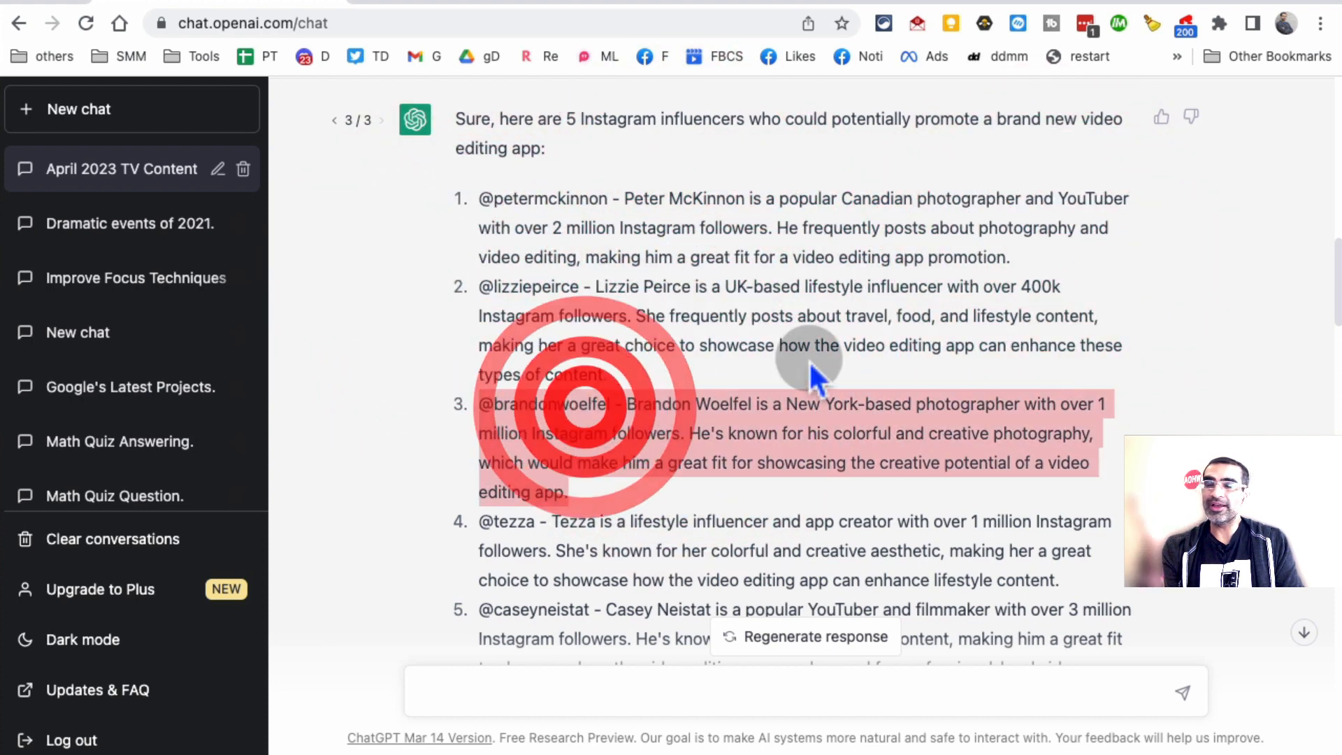
scroll(down, 3)
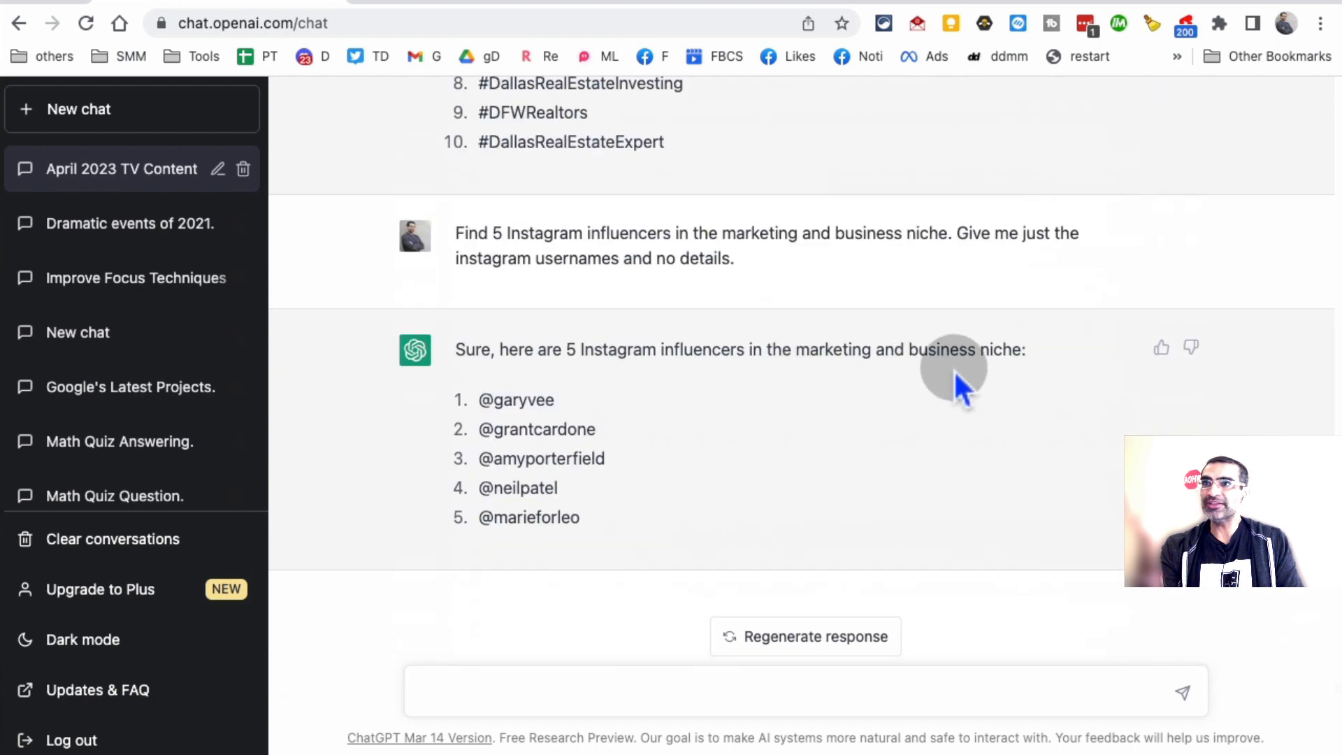
mouse_move(971, 248)
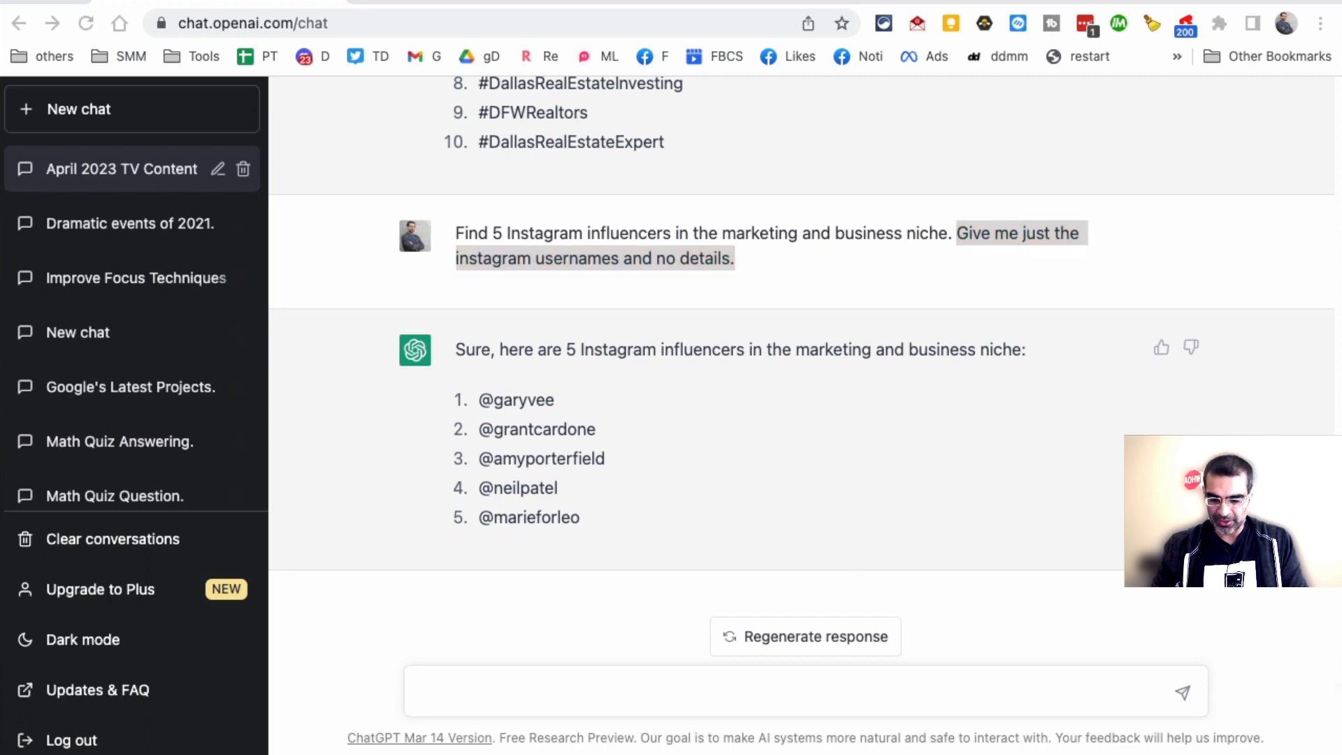
Step: Ask for an Instagram ad copy for a 55" LED TV by Samsung
text(Write an Instagram ad copy for a 55" LED TV by Samsung.)
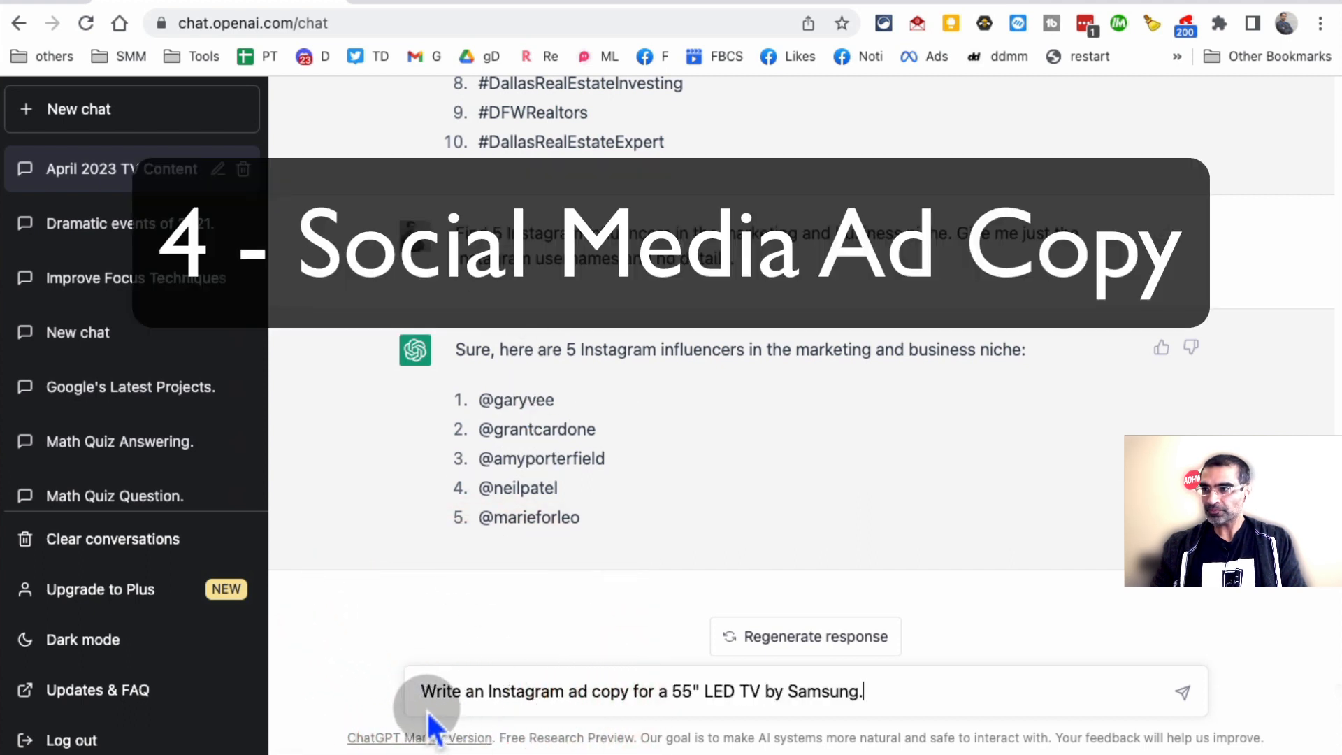
mouse_move(692, 692)
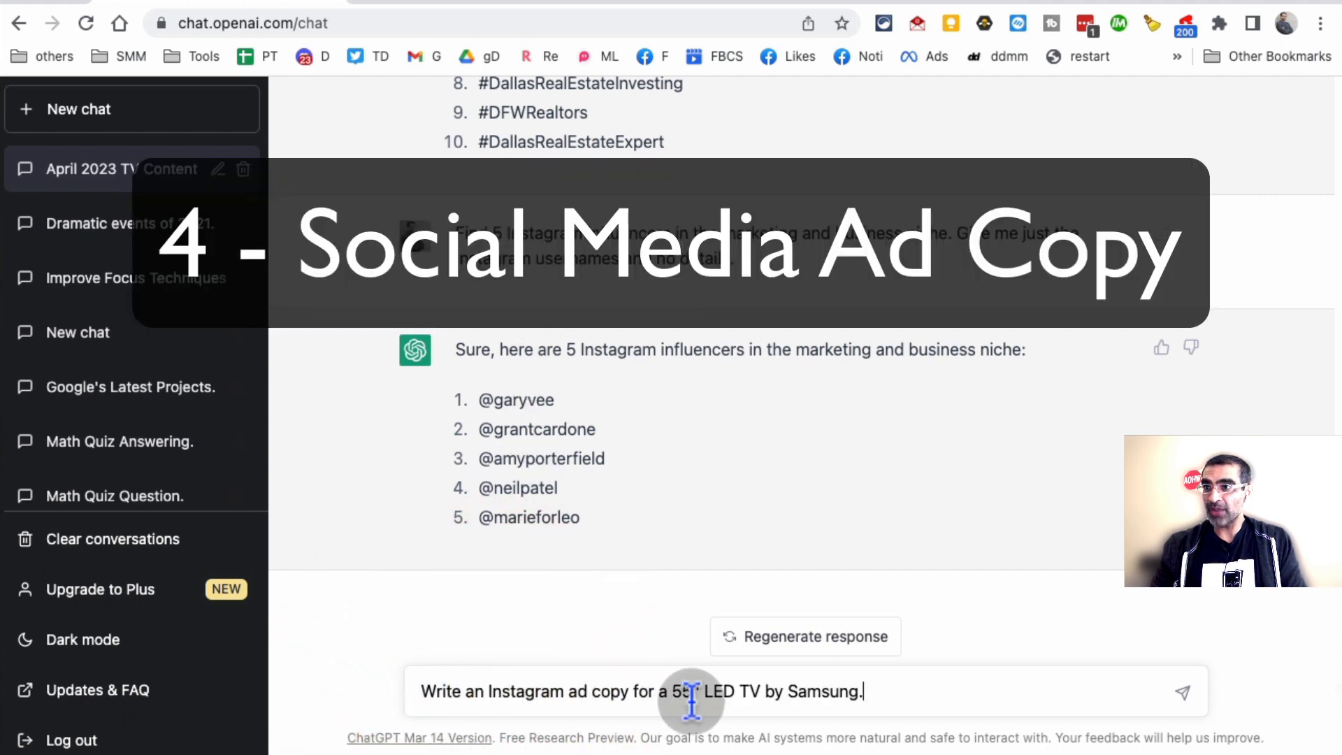
mouse_move(940, 702)
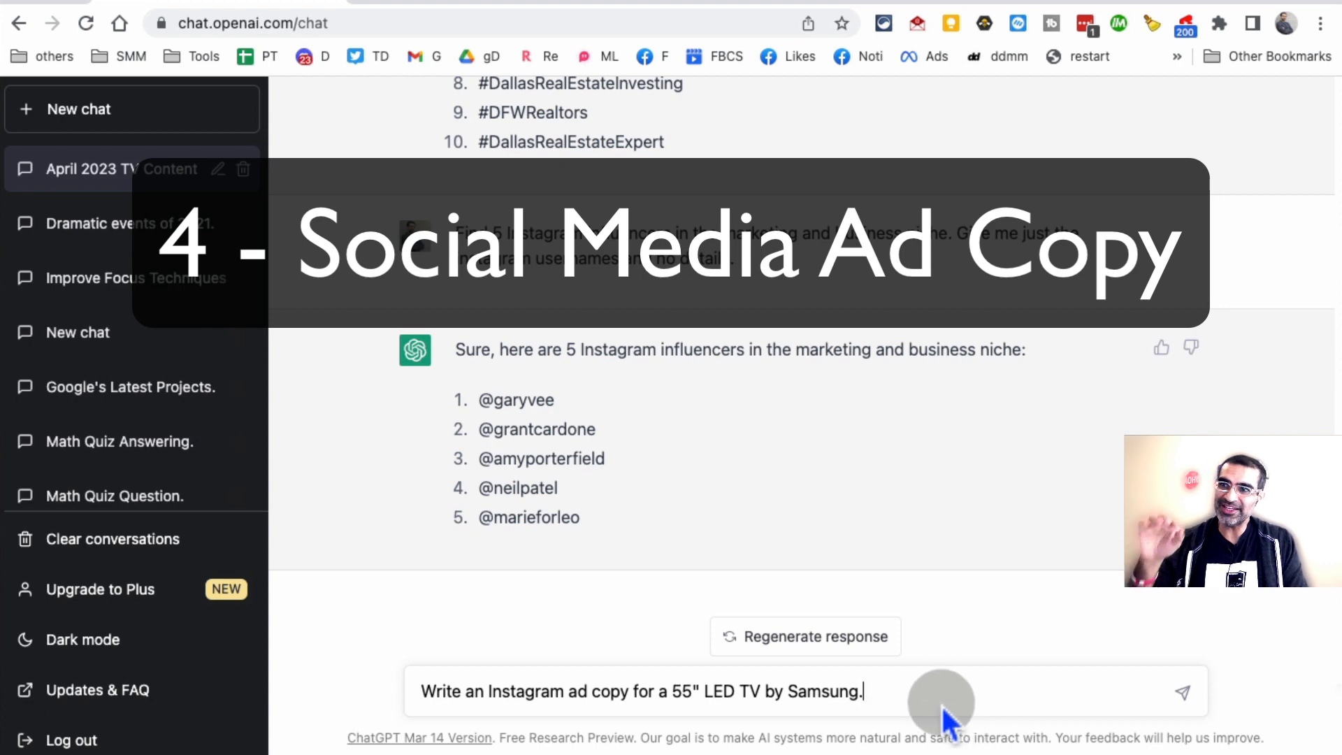
click(1183, 692)
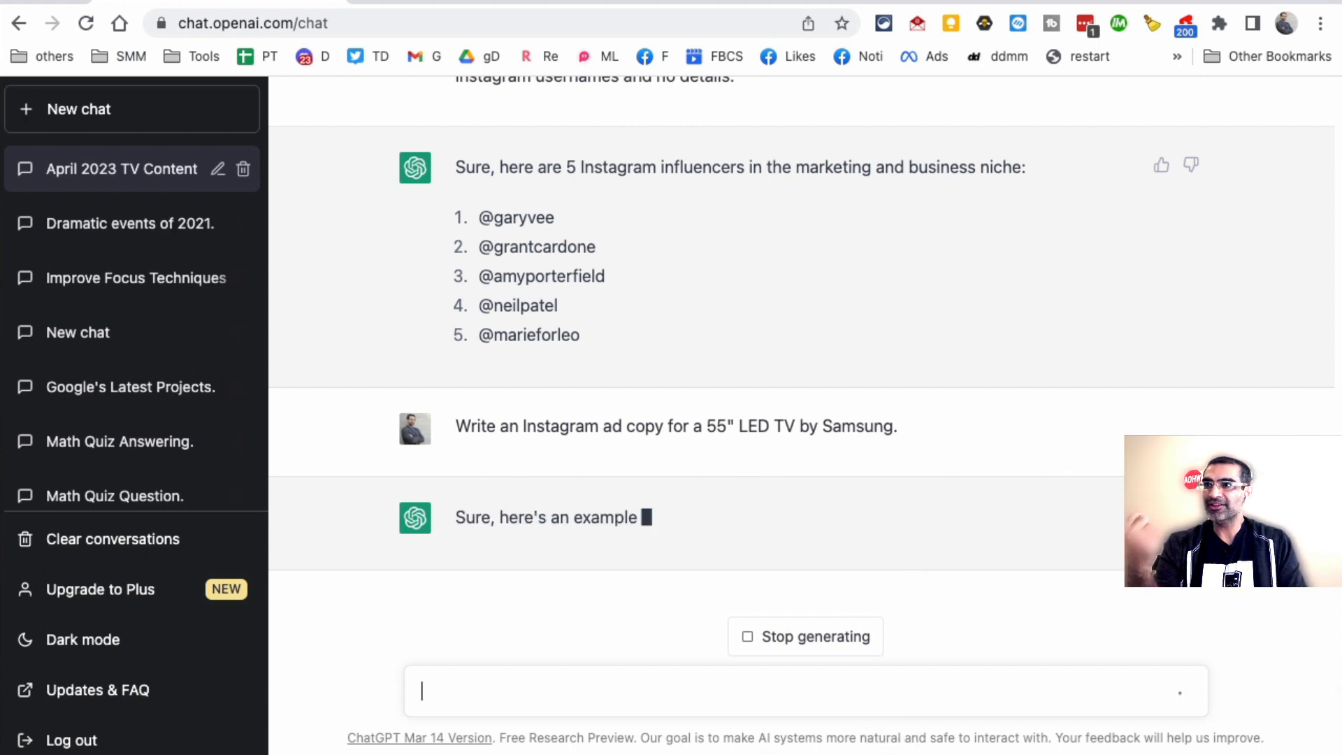
mouse_move(741, 543)
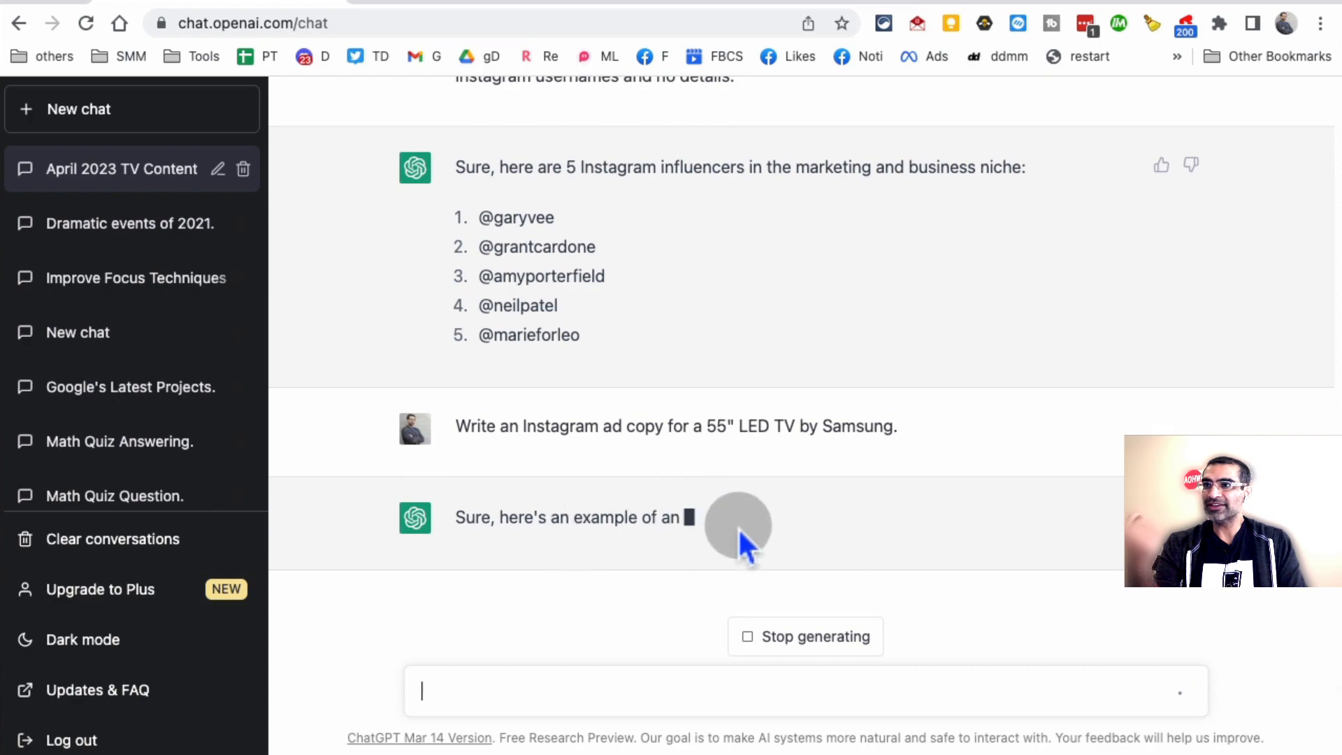
Step: Scroll through earlier LG TV ad copy and influencer replies while the Samsung ad copy generates
scroll(up, 3)
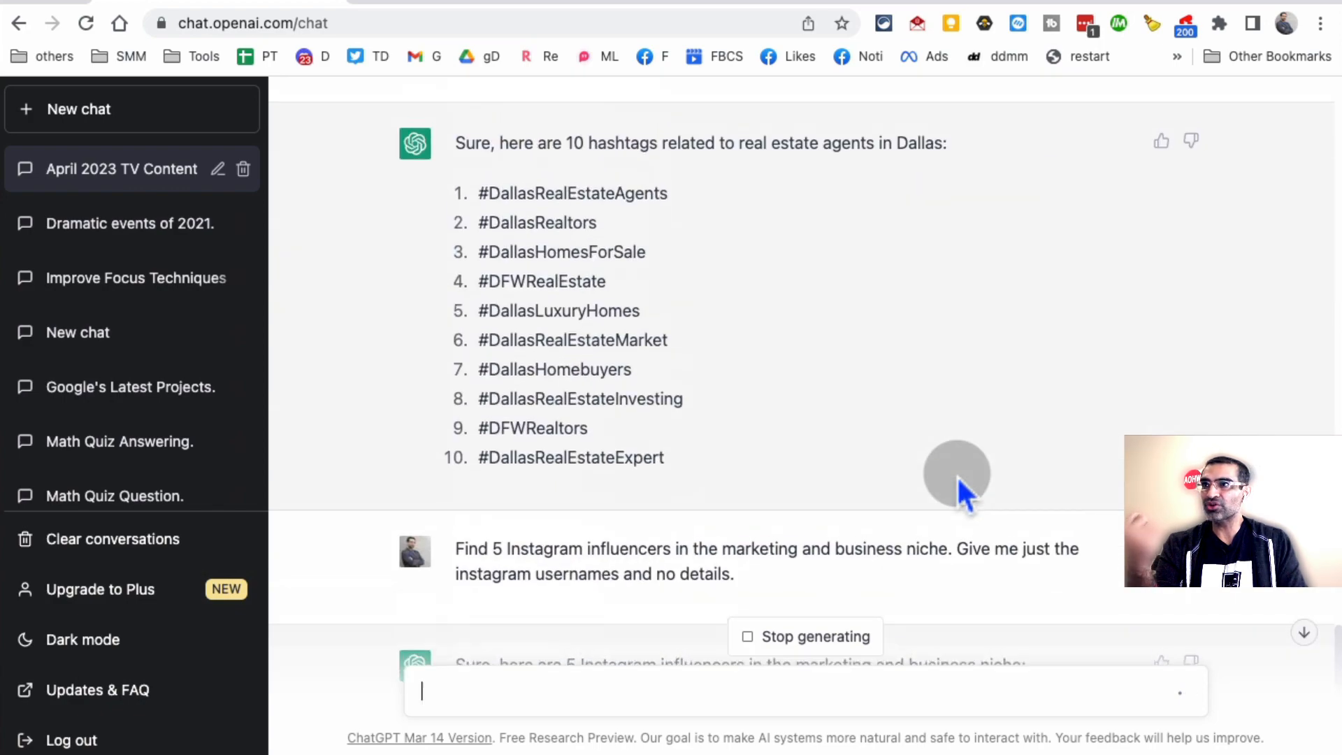
scroll(down, 3)
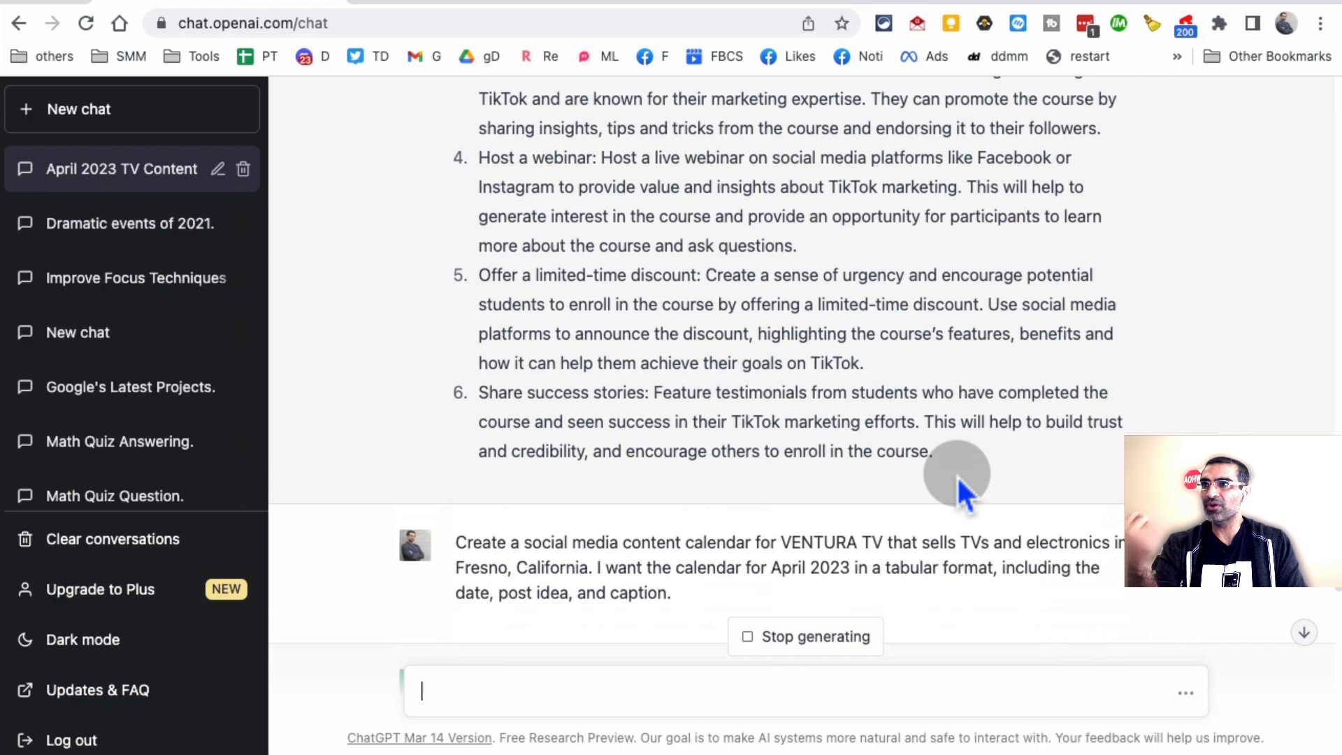
scroll(up, 3)
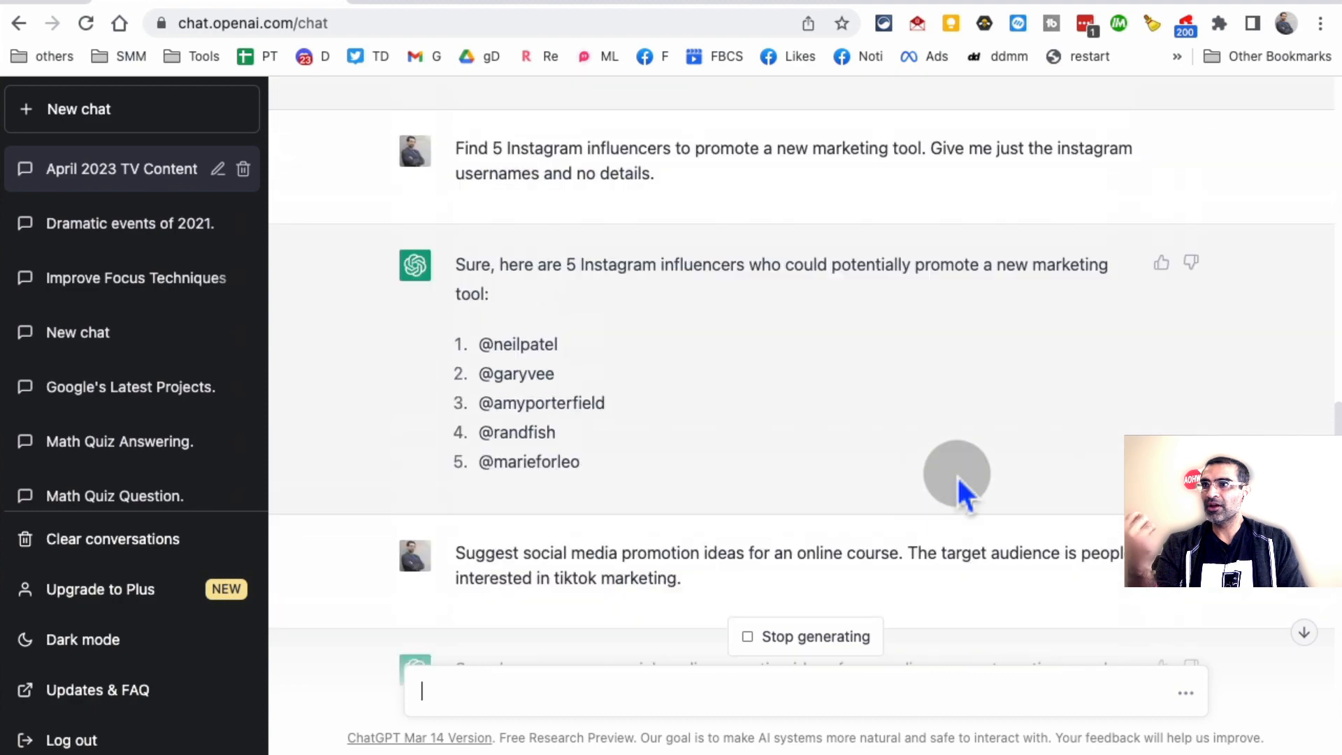
scroll(up, 3)
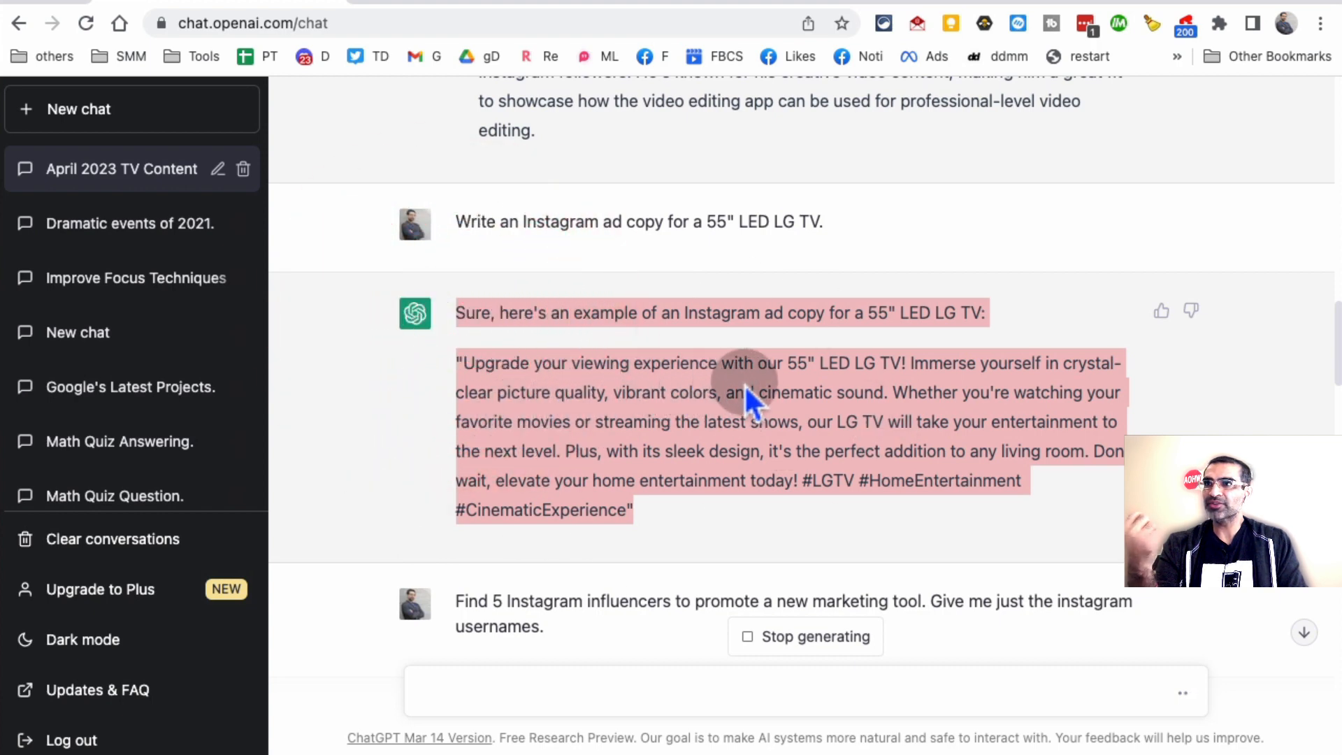
mouse_move(864, 479)
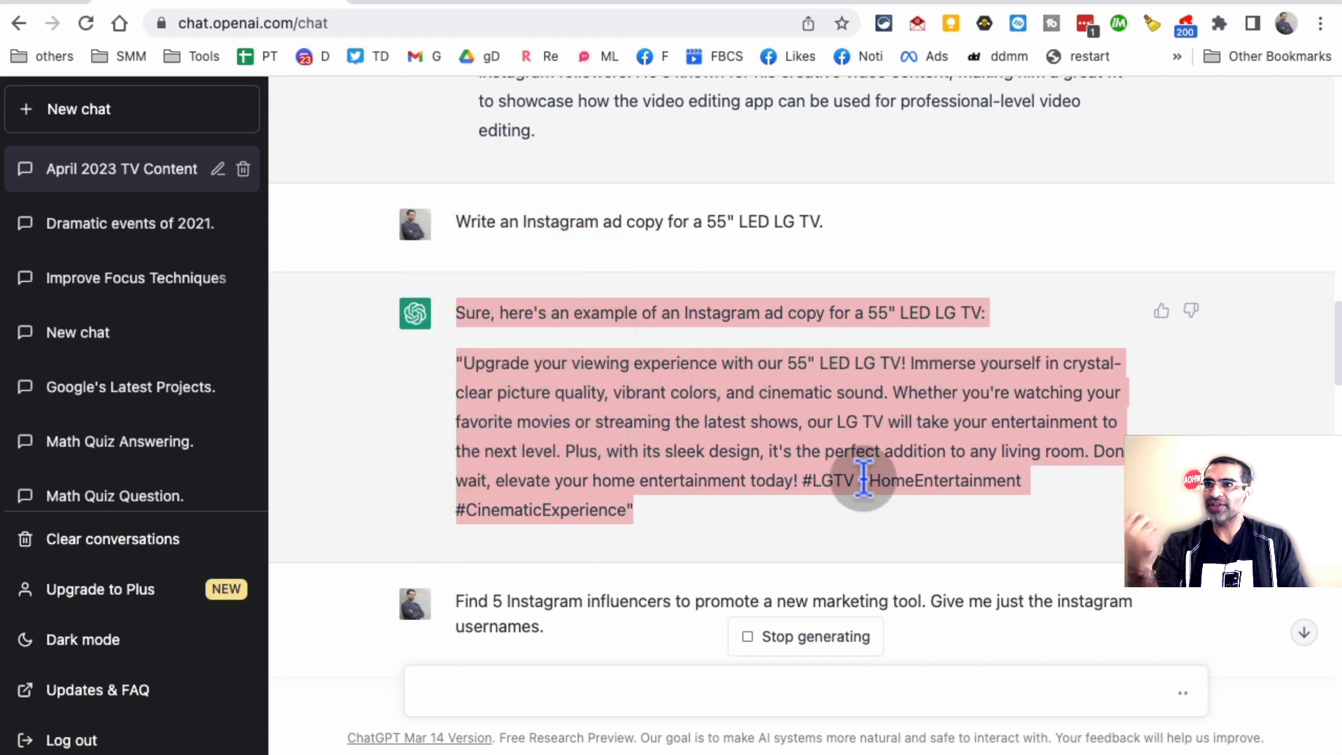
mouse_move(677, 513)
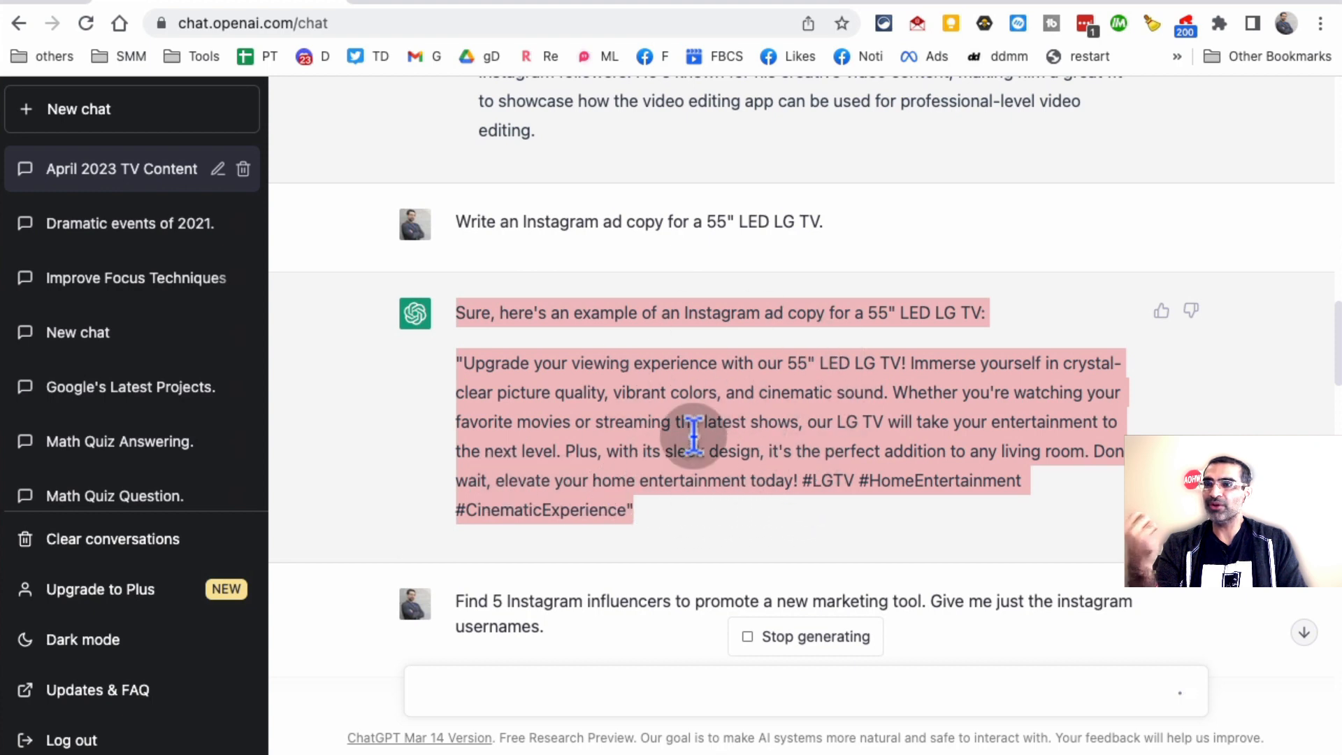
scroll(down, 3)
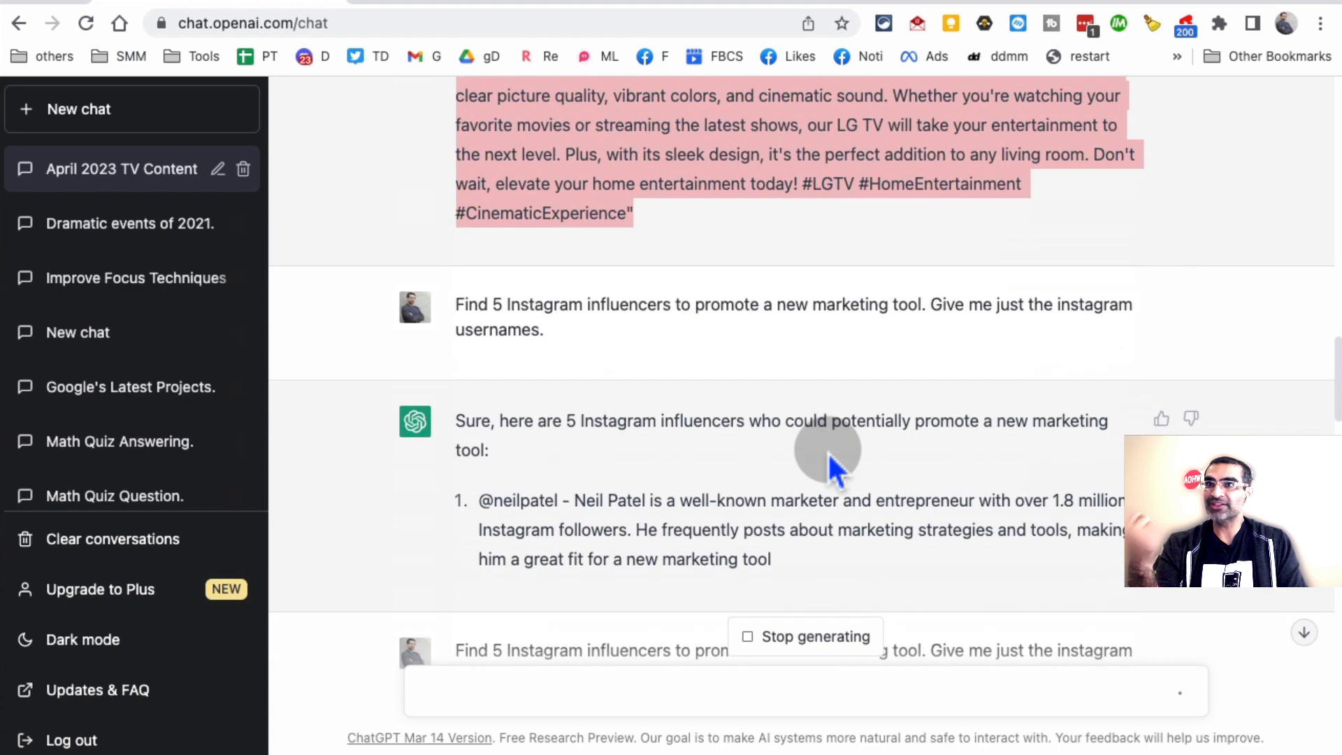
scroll(down, 3)
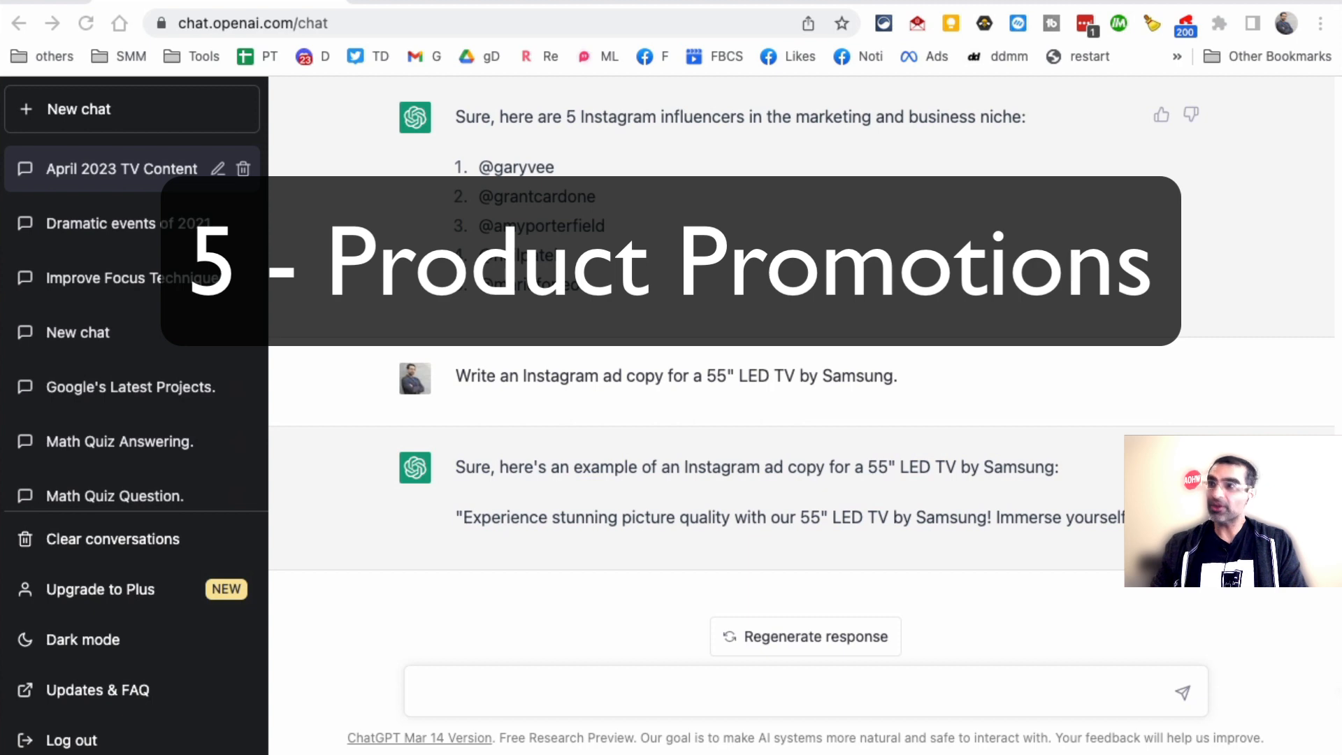
Step: Ask for social media promotion ideas for an online course aimed at people interested in TikTok marketing
click(548, 690)
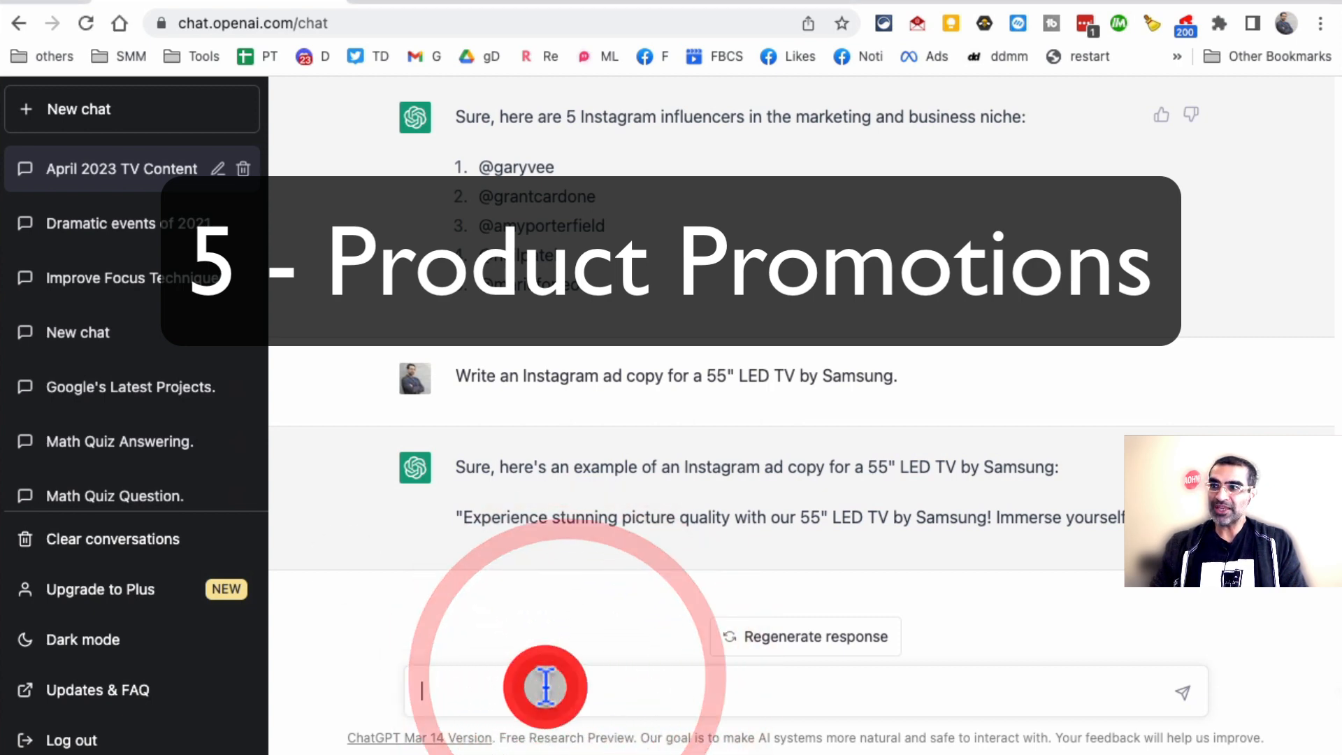
text(Suggest social media promotion ideas for an online course. The target audience is people interested in tiktok marketing.)
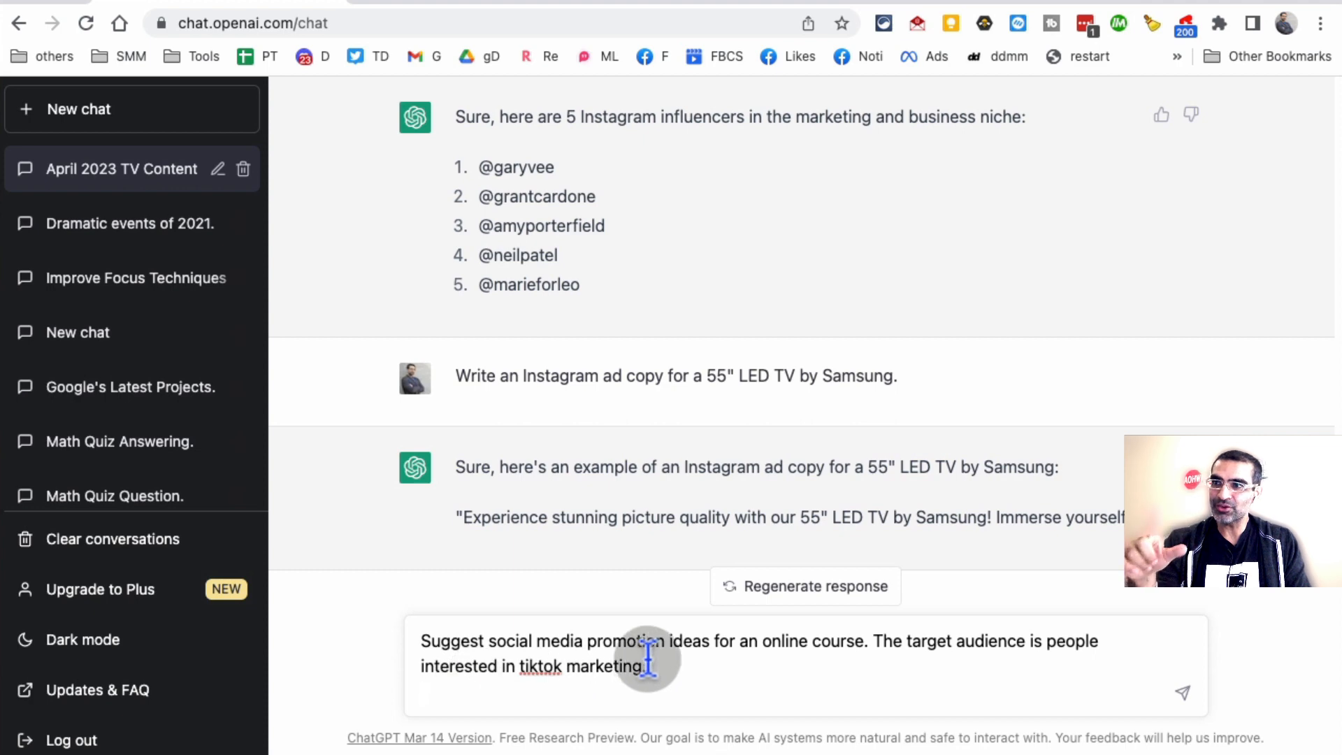
mouse_move(863, 685)
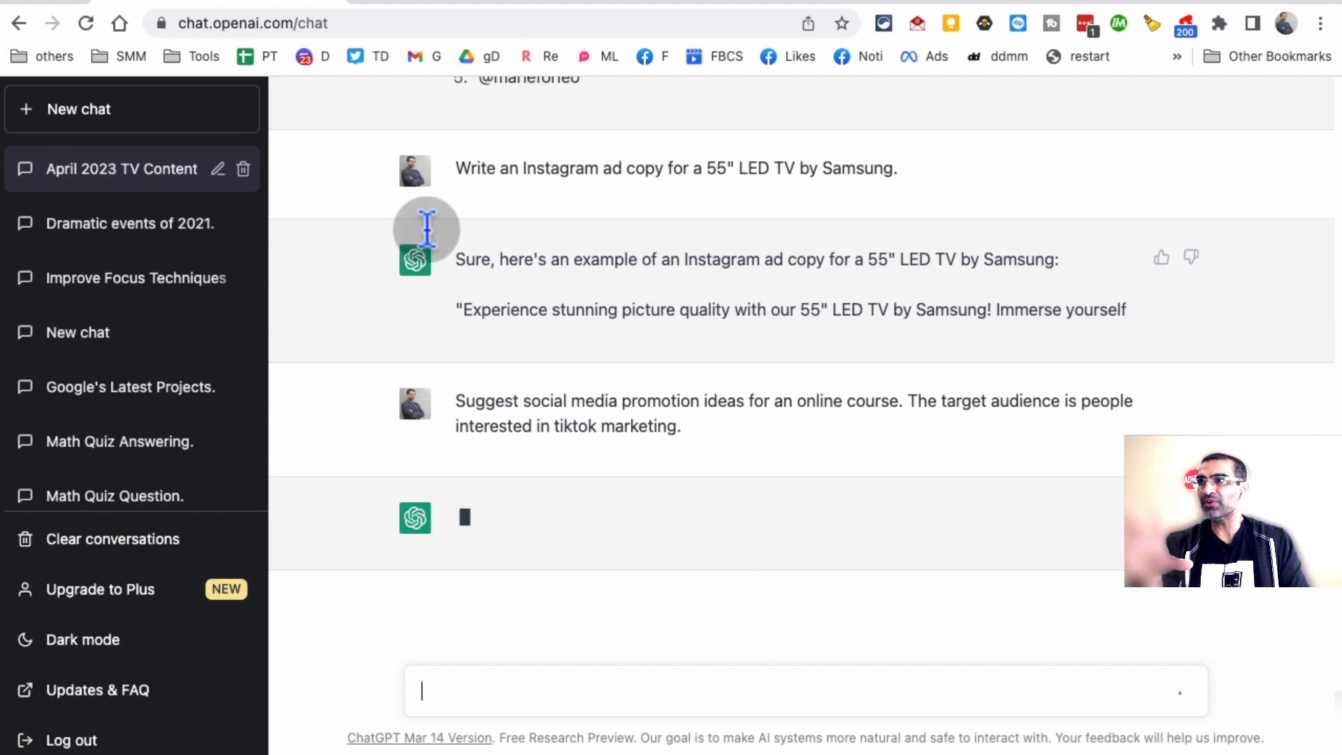
mouse_move(158, 595)
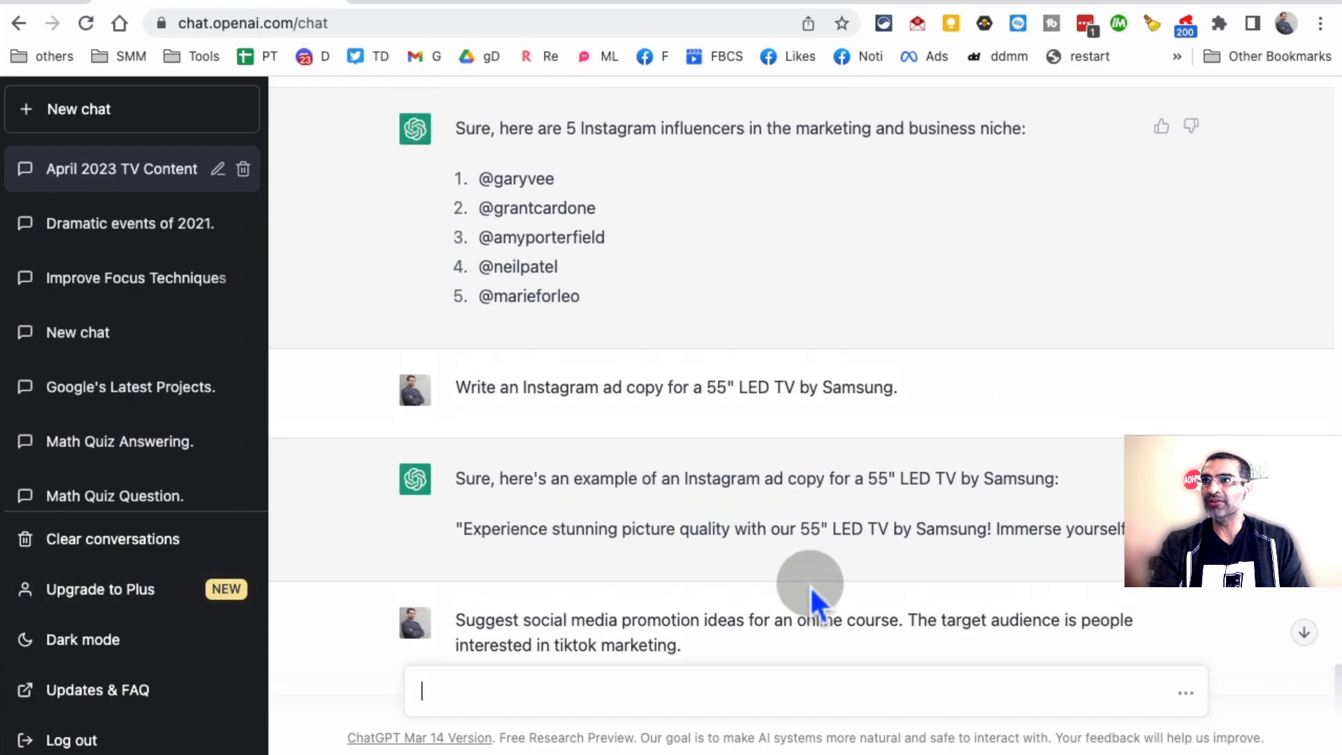
Step: Scroll through the history and the six numbered TikTok course promotion ideas as they generate
scroll(down, 3)
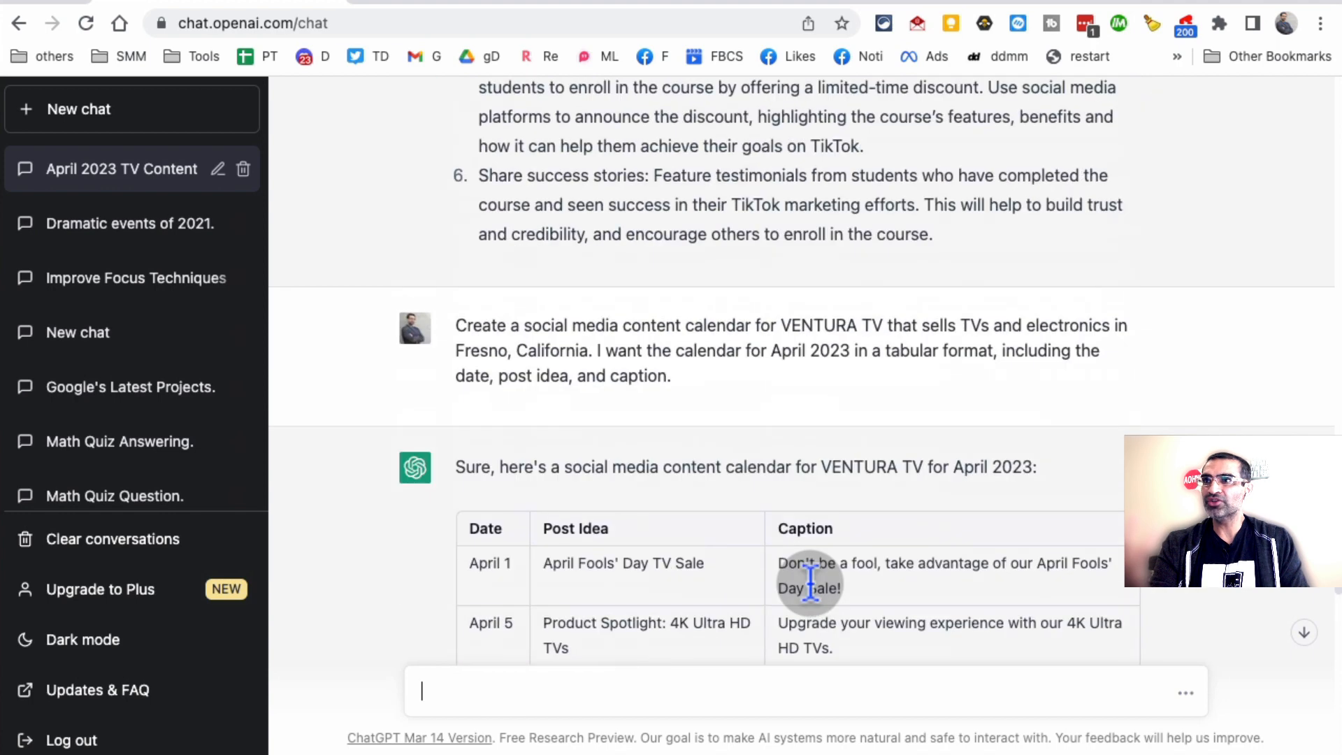
scroll(up, 3)
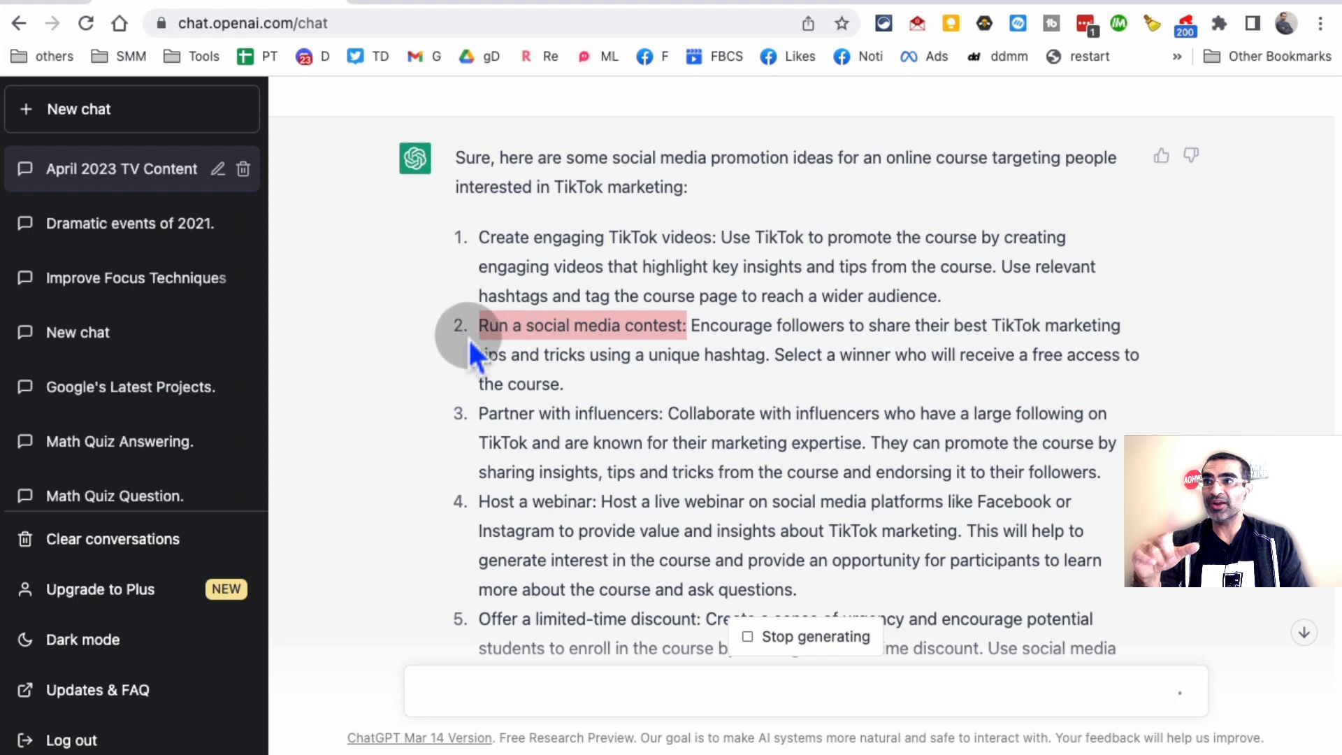
mouse_move(453, 424)
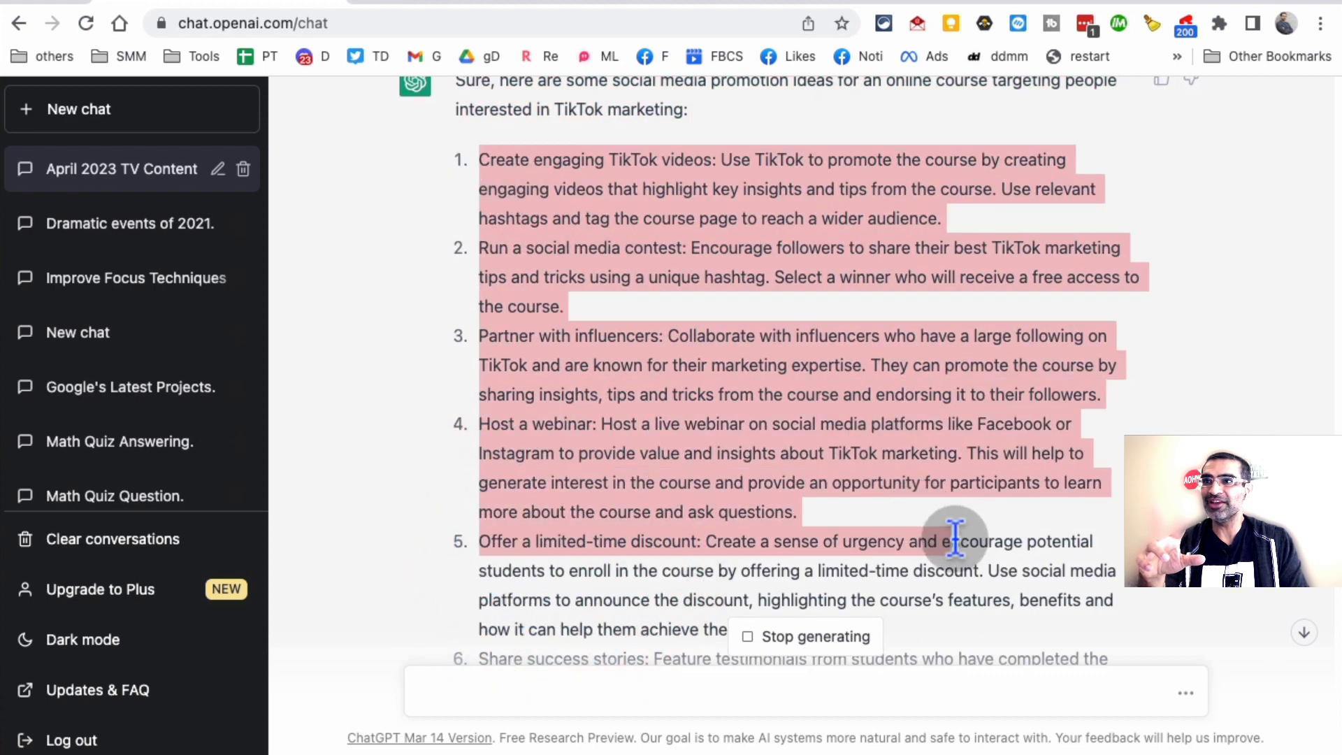
scroll(up, 3)
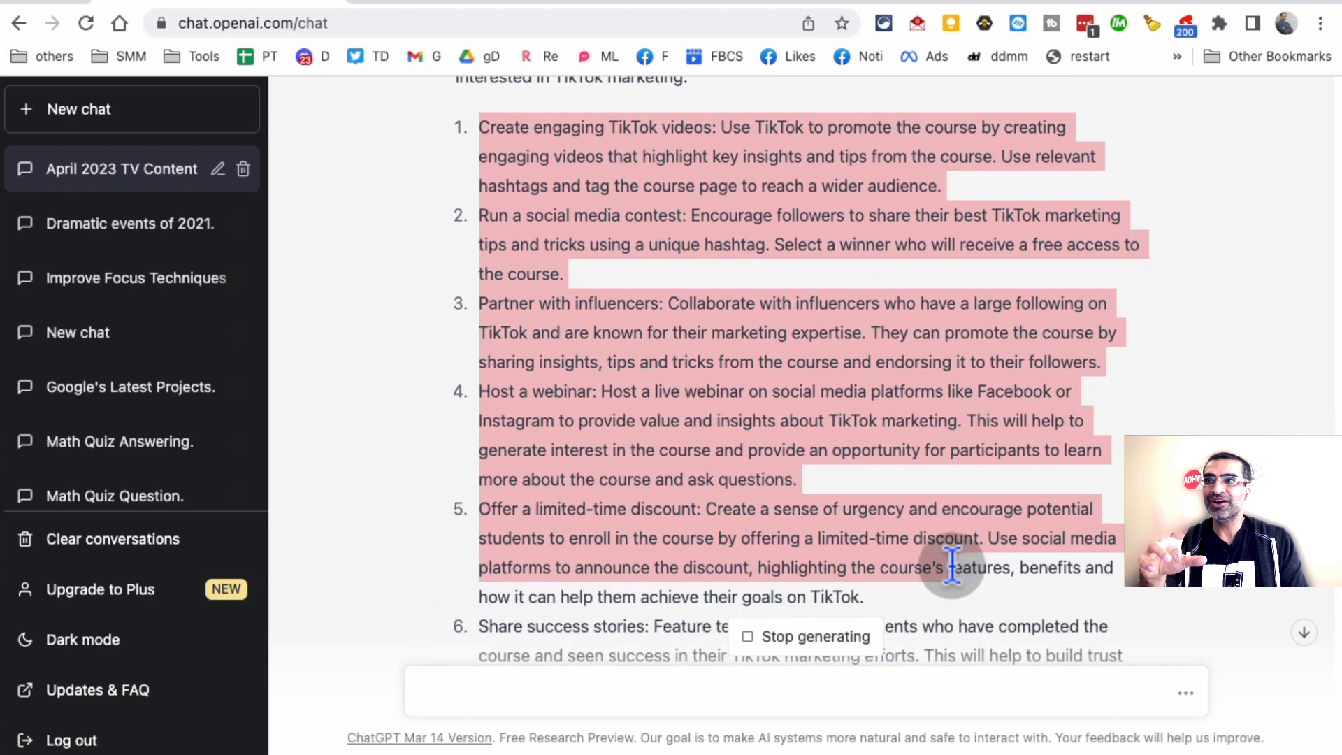
scroll(down, 3)
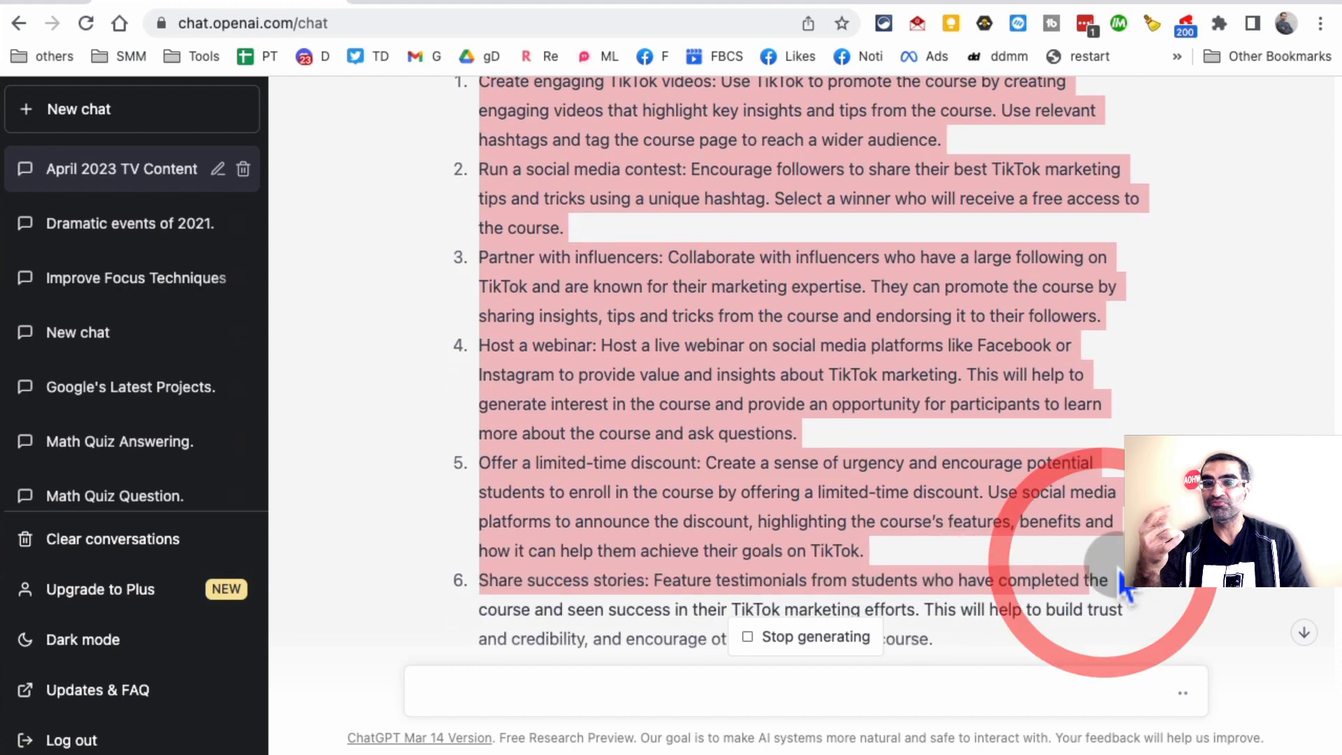